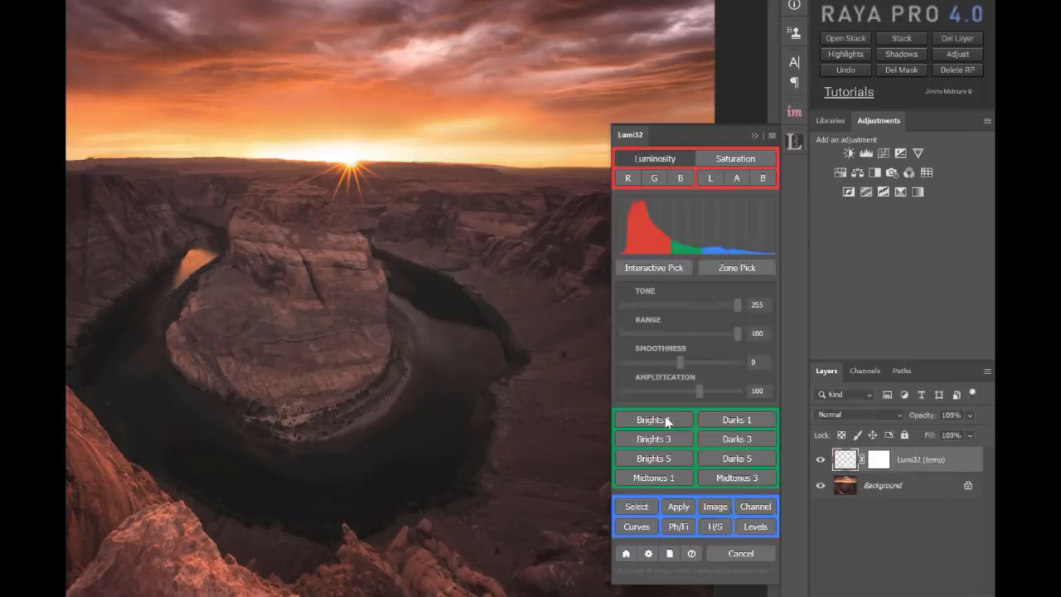
# - Preview a Brights 1 mask of the canyon and sweep the Tone from shadows through midtones back to 255
pyautogui.click(654, 419)
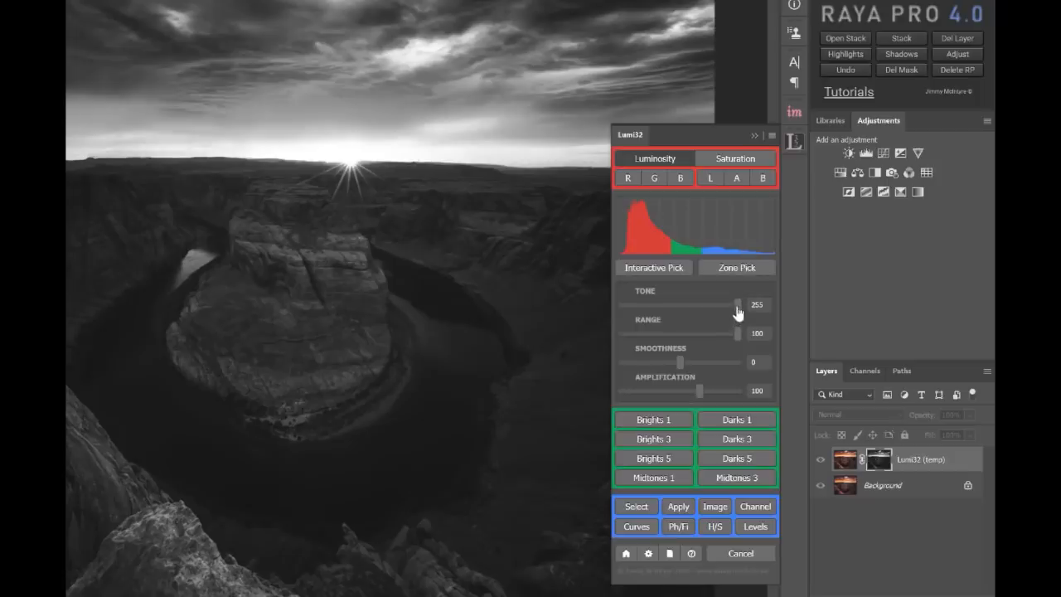
pyautogui.moveTo(736, 305); pyautogui.dragTo(733, 306)
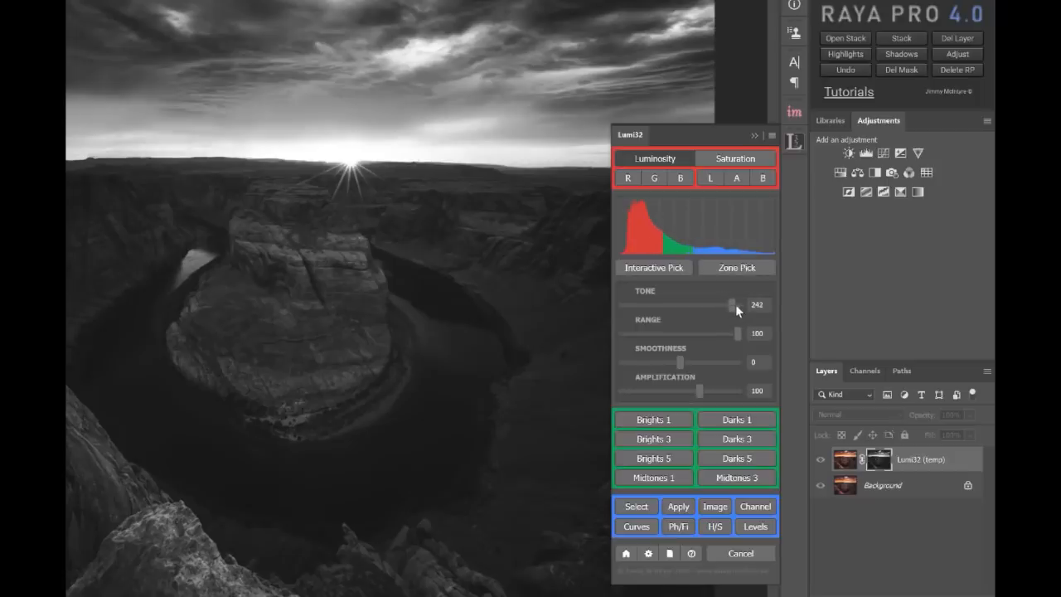
pyautogui.moveTo(733, 305); pyautogui.dragTo(670, 306)
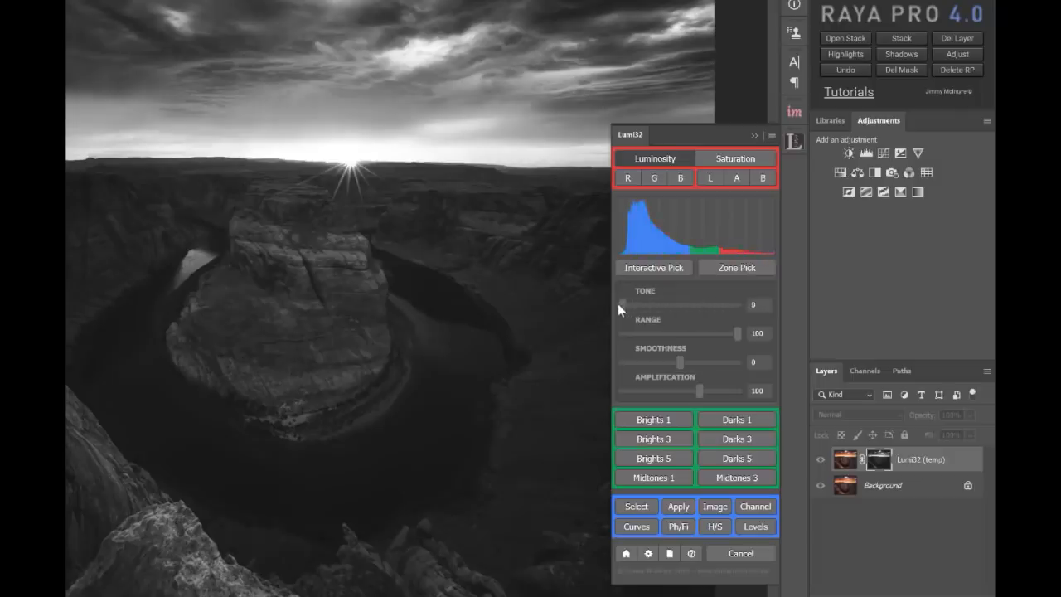
pyautogui.moveTo(622, 305); pyautogui.dragTo(663, 305)
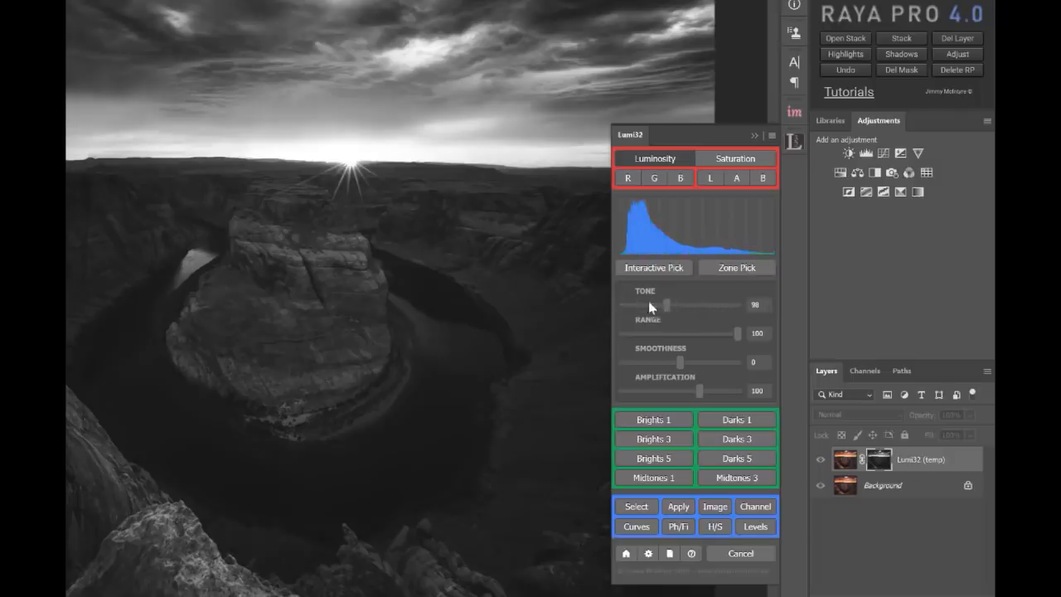
pyautogui.moveTo(689, 305); pyautogui.dragTo(622, 305)
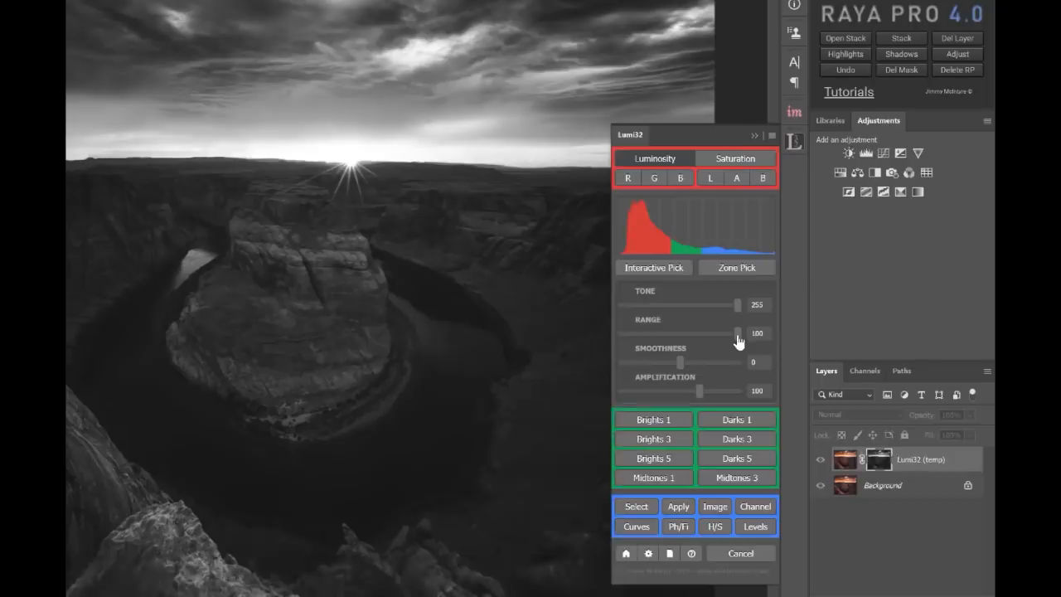
# - Narrow the Range slider until only the bright sky around the sun stays white in the mask
pyautogui.moveTo(750, 331); pyautogui.dragTo(683, 332)
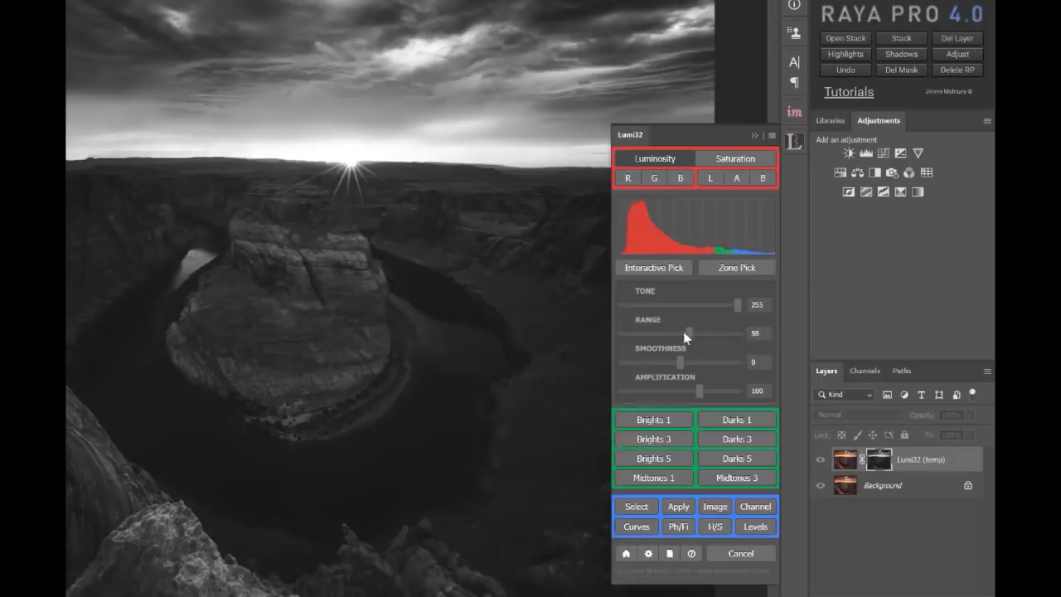
pyautogui.moveTo(683, 335); pyautogui.dragTo(717, 335)
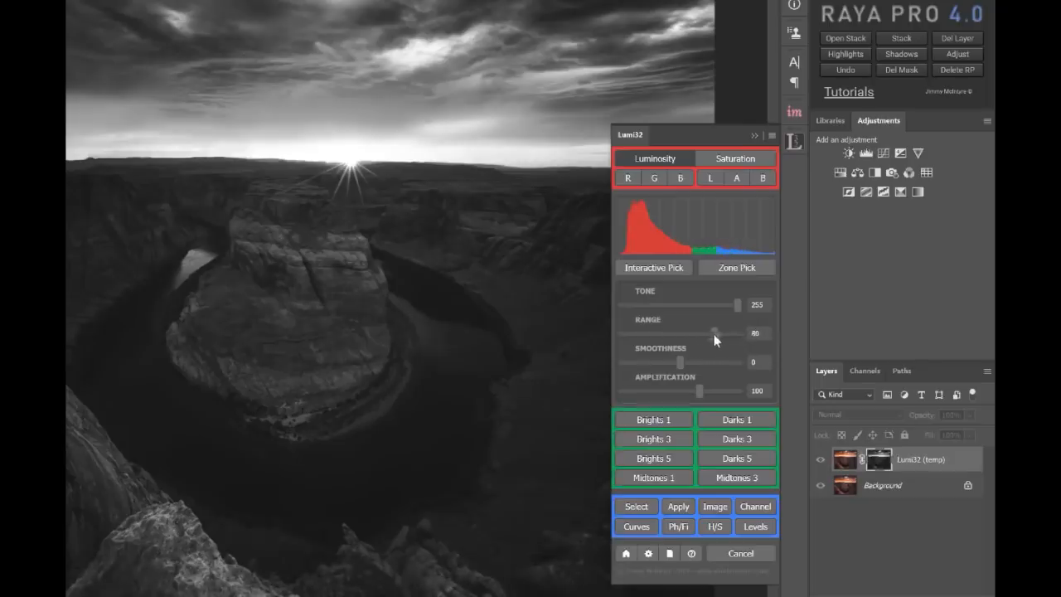
pyautogui.moveTo(714, 333); pyautogui.dragTo(663, 333)
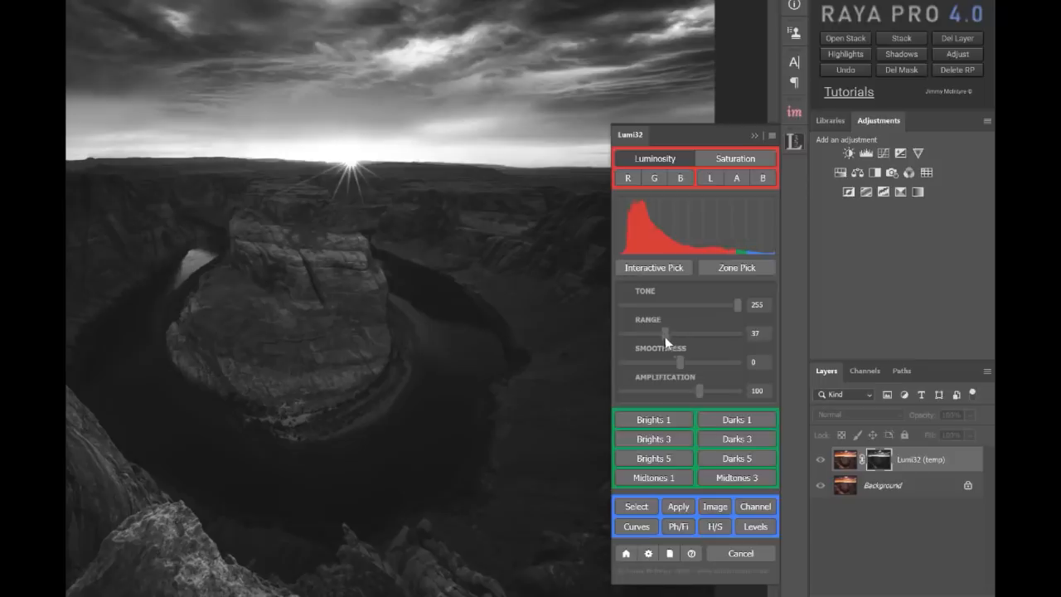
pyautogui.moveTo(665, 331); pyautogui.dragTo(661, 332)
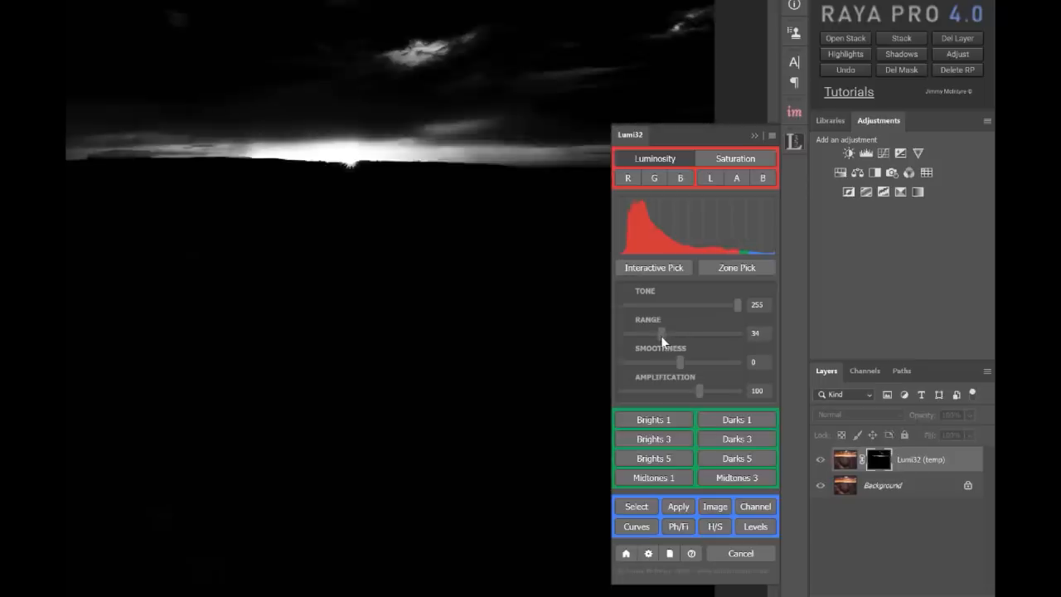
pyautogui.moveTo(660, 334); pyautogui.dragTo(733, 333)
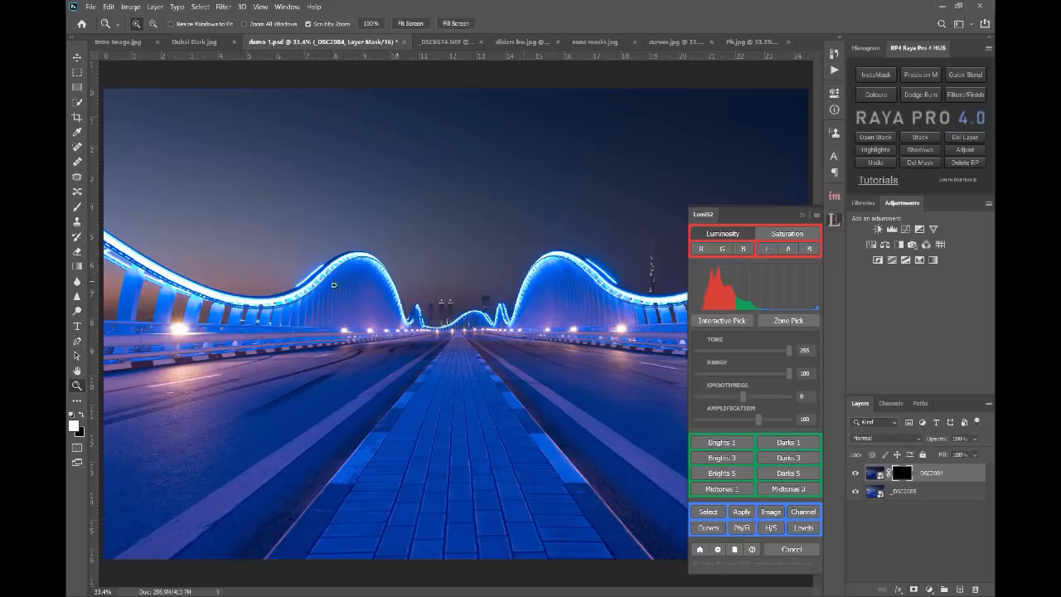
pyautogui.moveTo(401, 286)
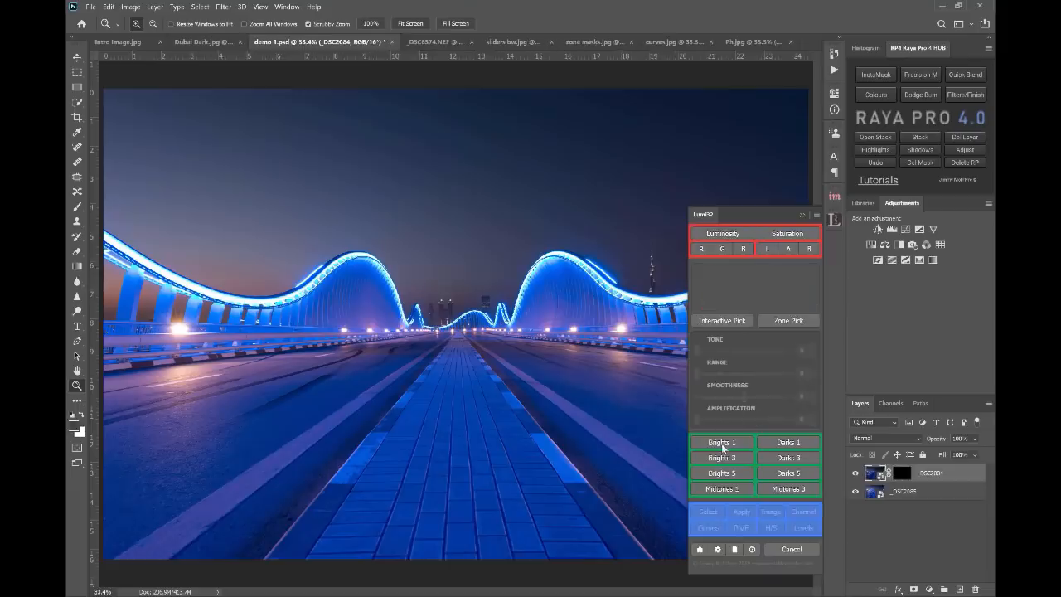
# - Preview a Brights 1 mask of the bridge, narrow it to the glowing arches and begin saving a preset
pyautogui.click(721, 441)
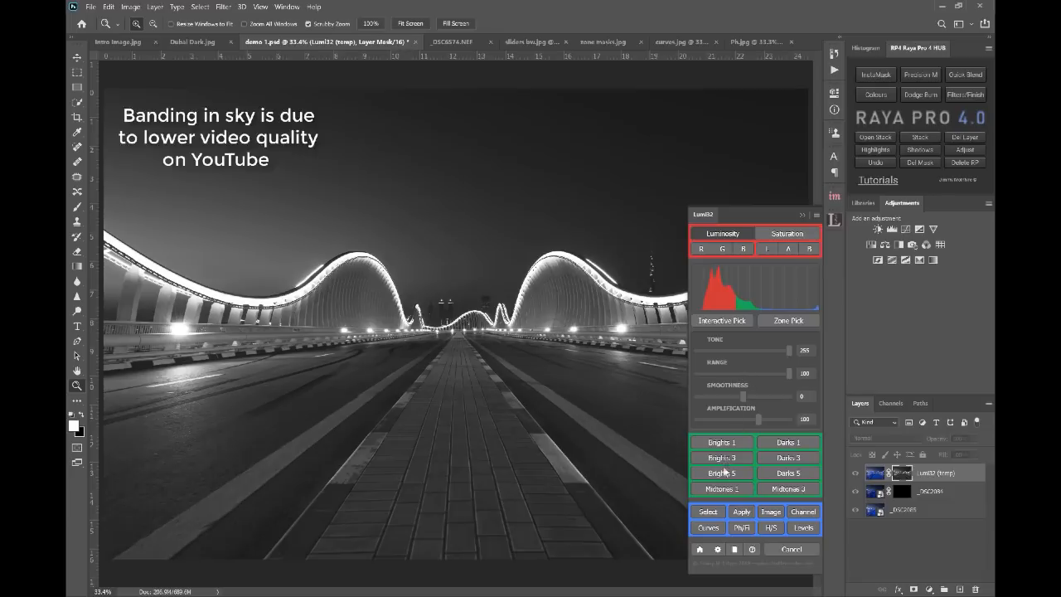
pyautogui.moveTo(776, 373); pyautogui.dragTo(733, 373)
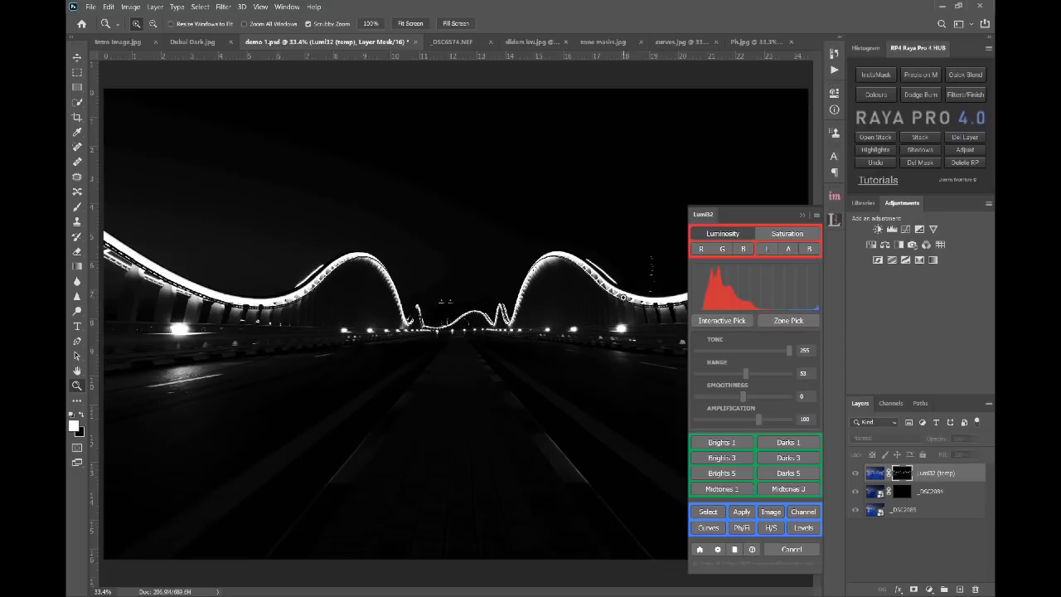
pyautogui.moveTo(640, 338)
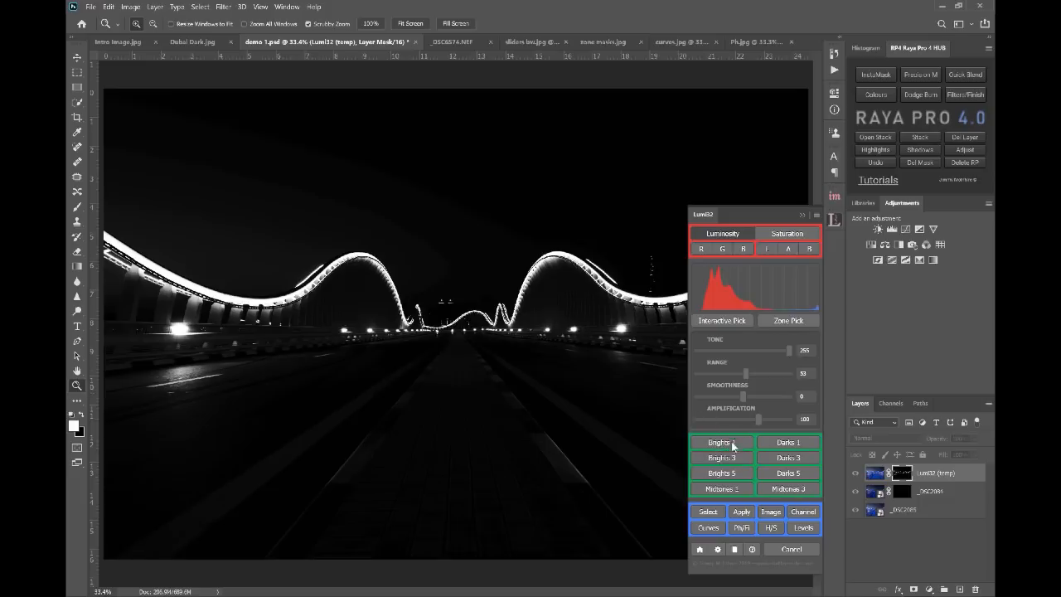
pyautogui.click(722, 441)
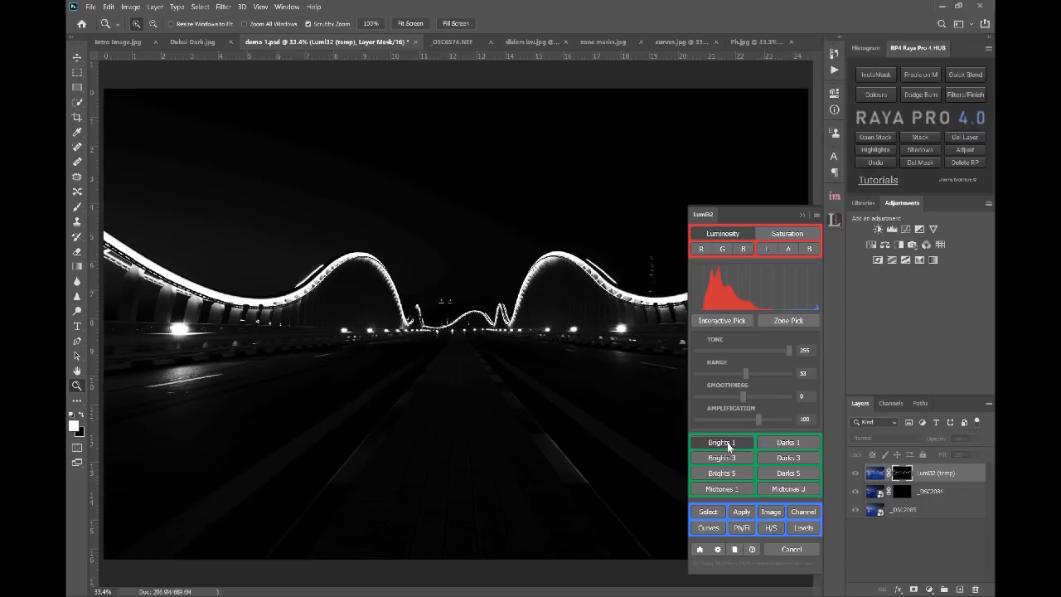
pyautogui.click(722, 441)
pyautogui.write('Night Cityscape')
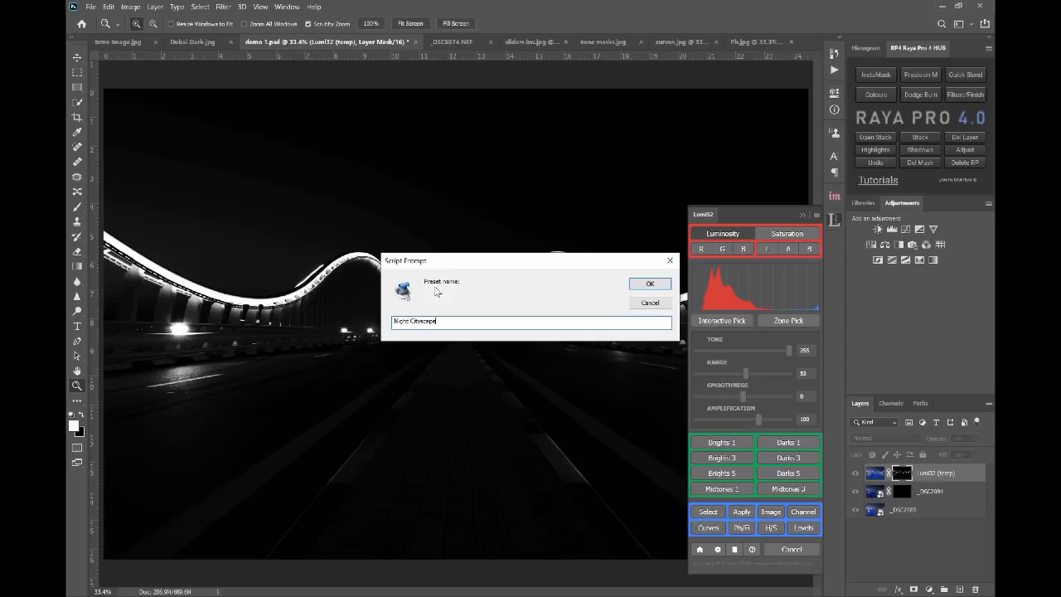
# - Confirm the Night Cityscape preset name and cancel the temporary mask preview
pyautogui.click(650, 283)
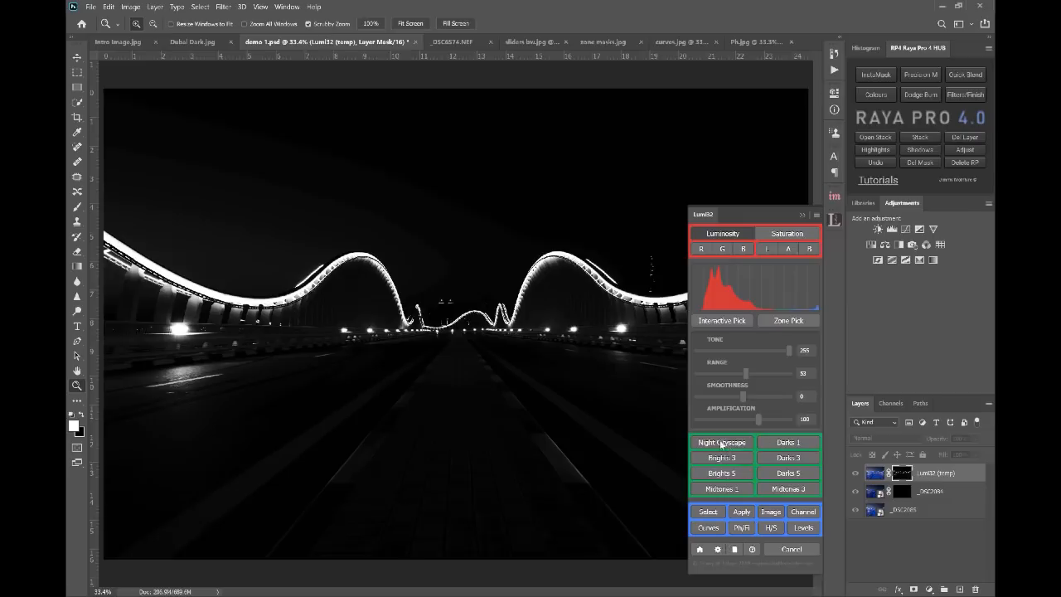
pyautogui.click(721, 441)
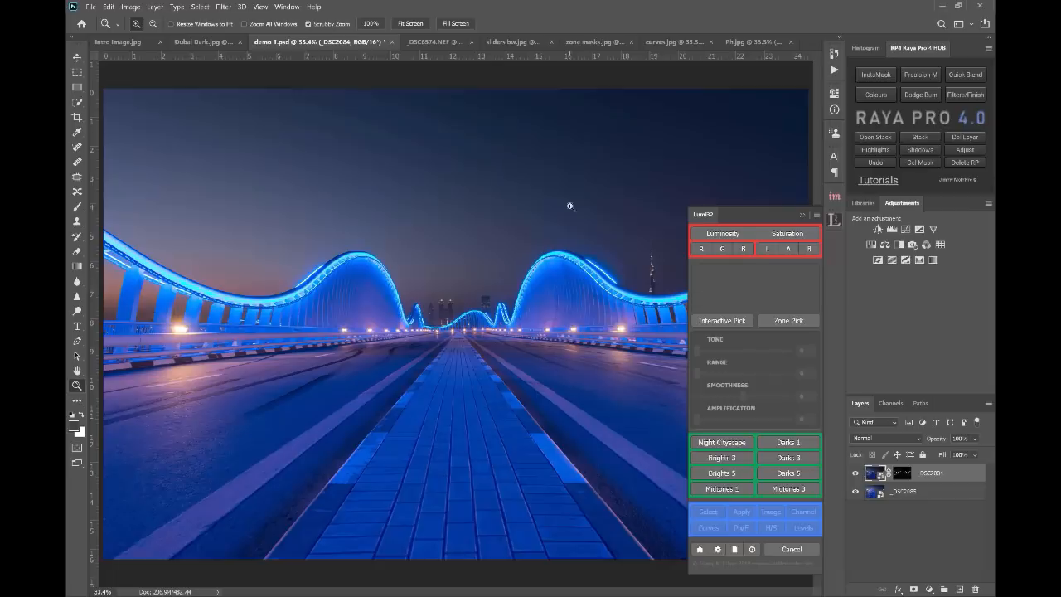
pyautogui.moveTo(217, 58)
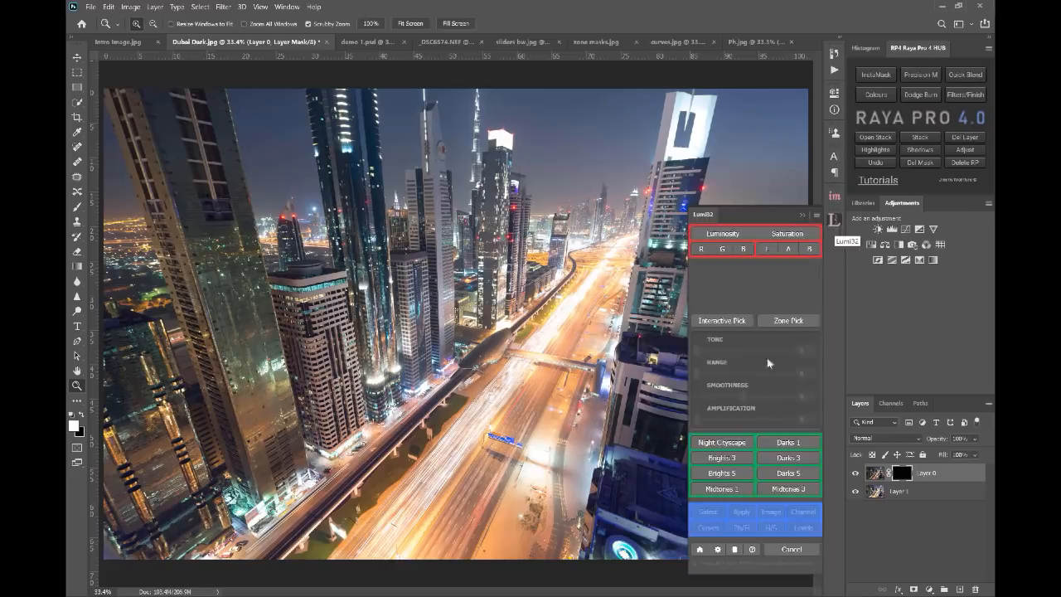
# - Bring up the Dubai night skyline photo to use with the saved Night Cityscape preset
pyautogui.click(721, 442)
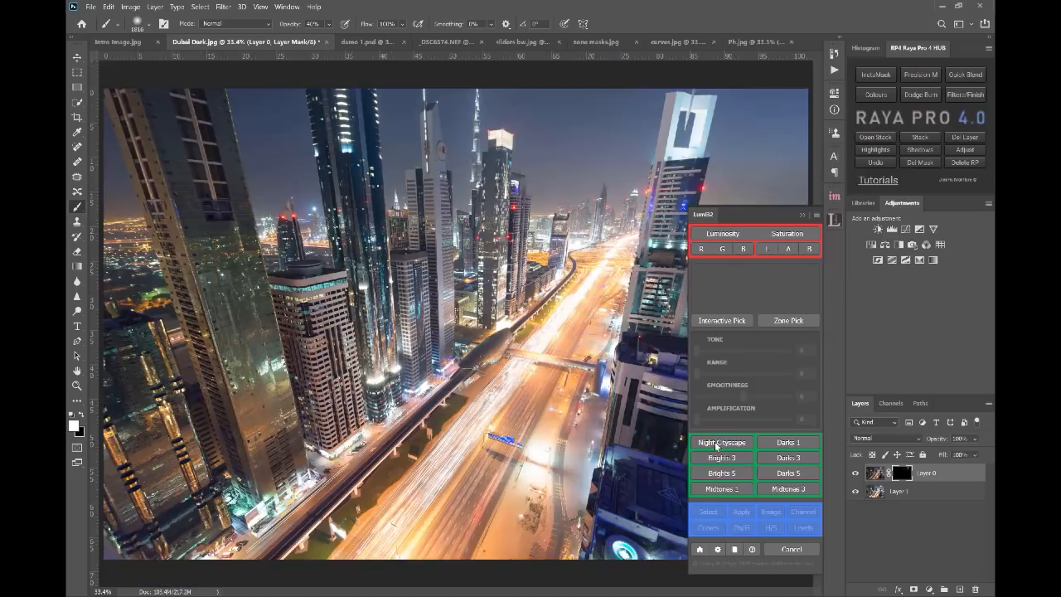
pyautogui.moveTo(746, 456)
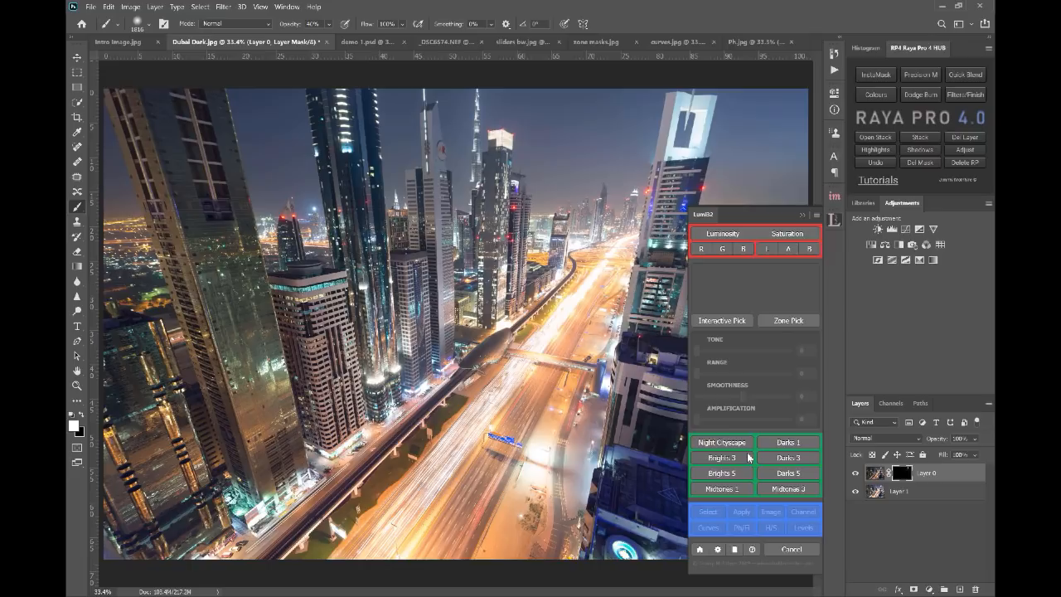
pyautogui.moveTo(763, 388)
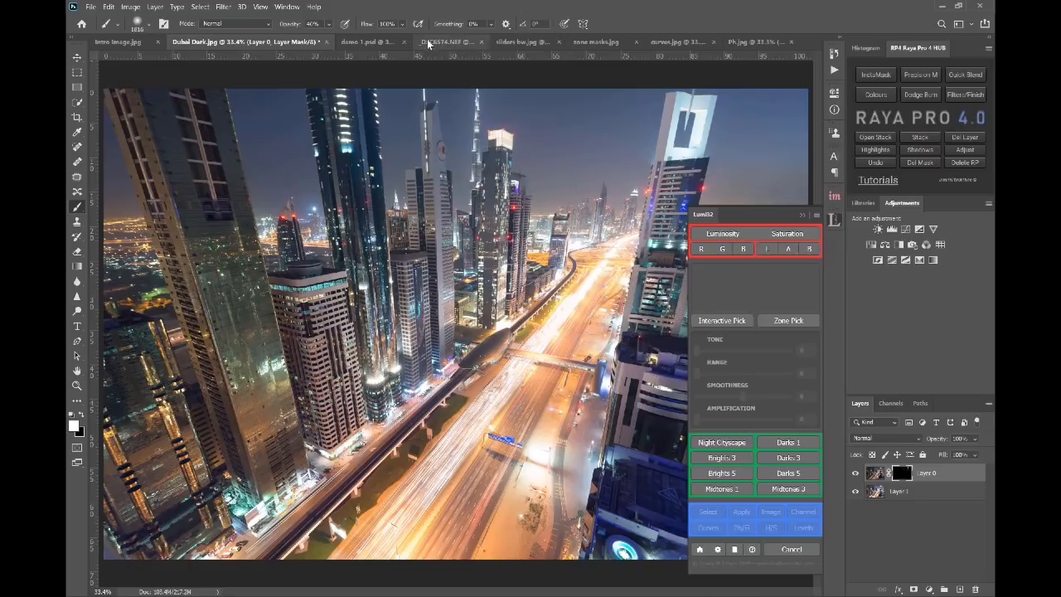
# - Switch to the interior room document showing its black-and-white mask preview
pyautogui.click(448, 42)
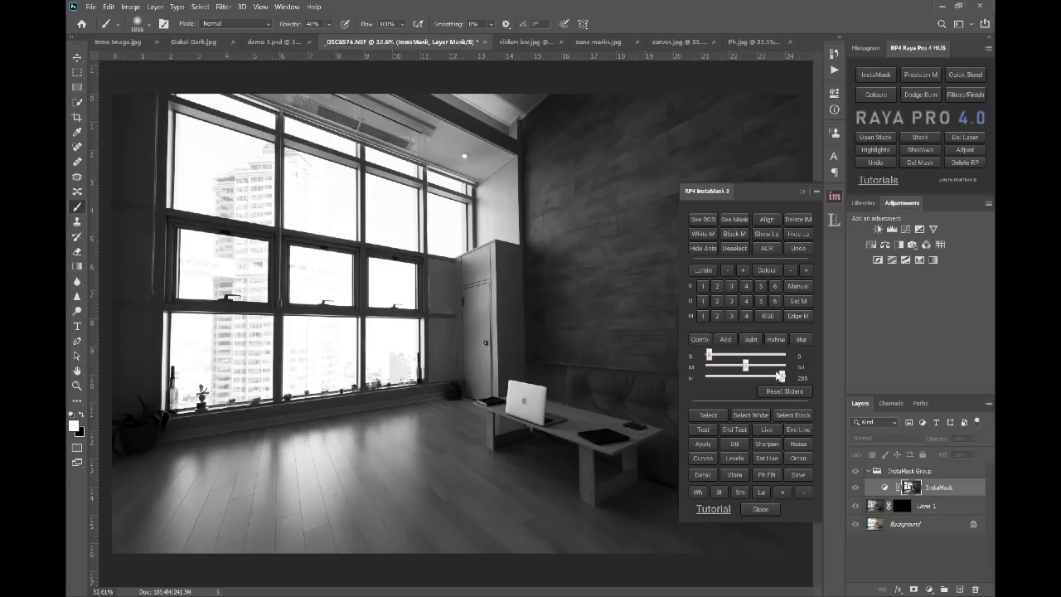
pyautogui.moveTo(779, 378)
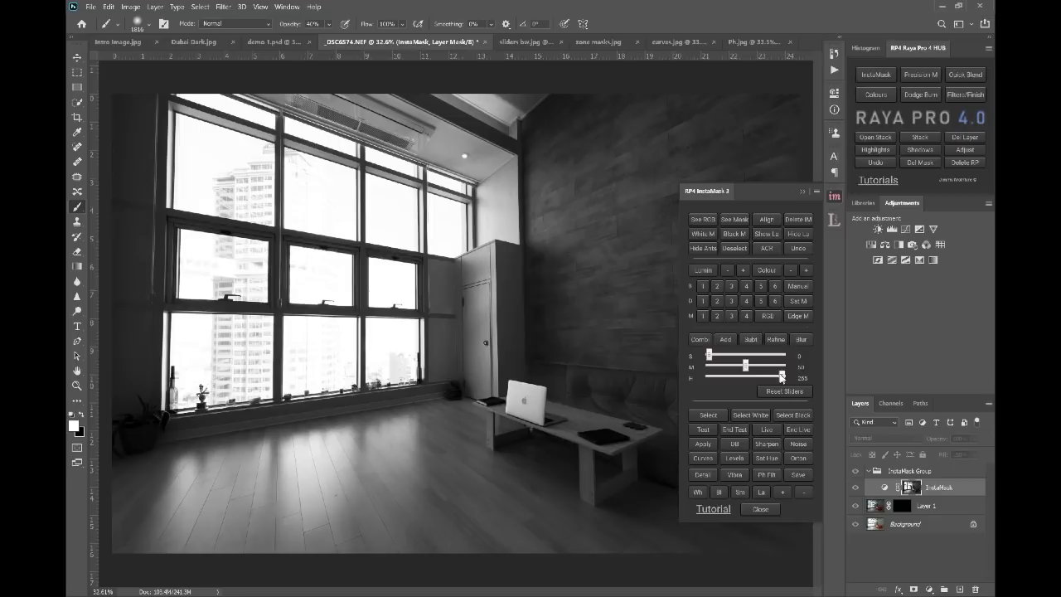
# - Raise the room mask's contrast until the windows go white and the walls and floor go dark
pyautogui.moveTo(783, 378); pyautogui.dragTo(770, 378)
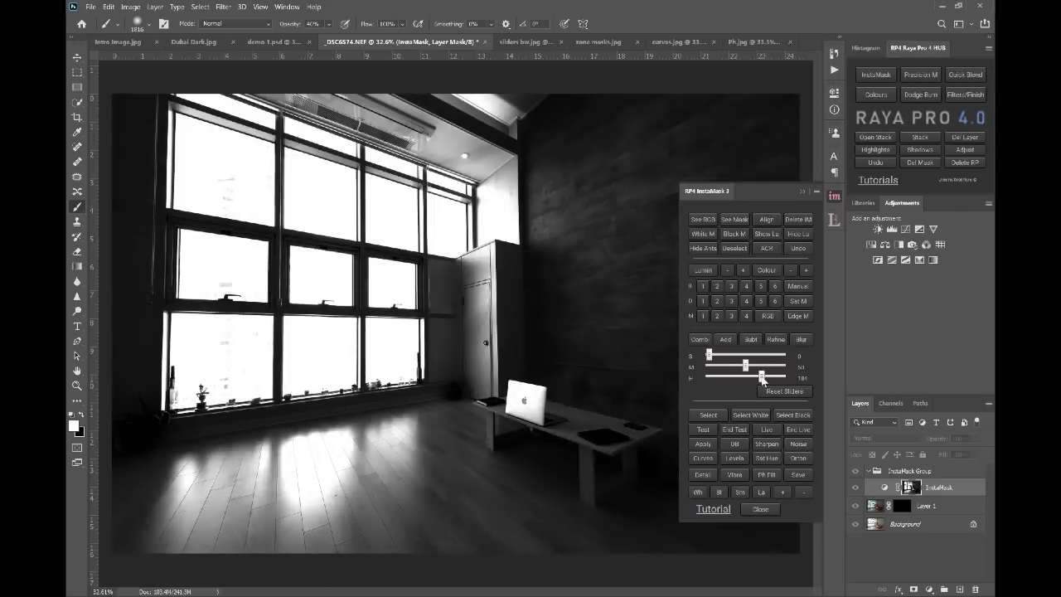
pyautogui.moveTo(763, 378); pyautogui.dragTo(755, 378)
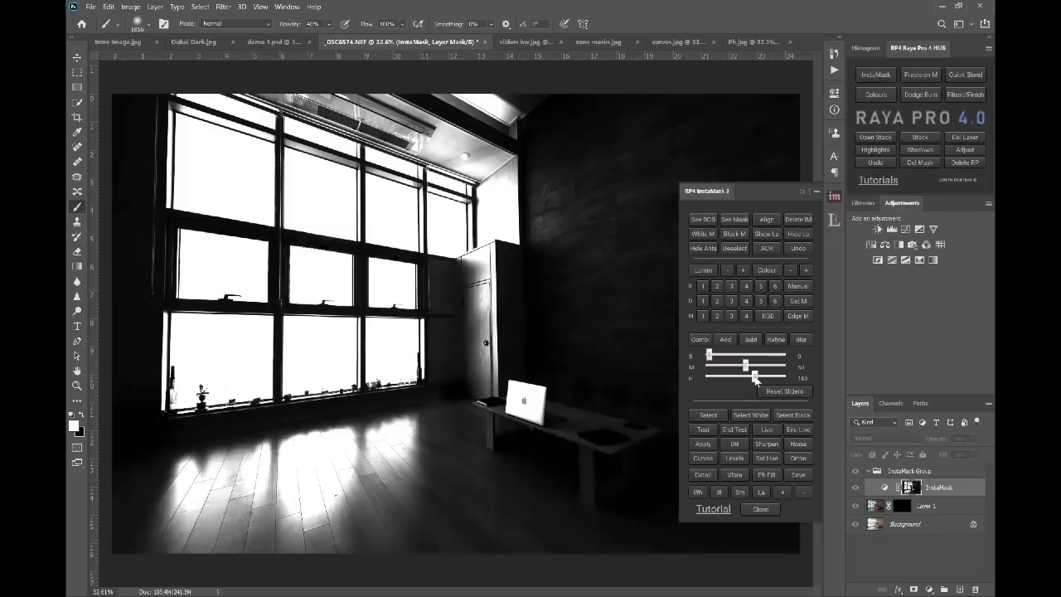
pyautogui.moveTo(598, 240)
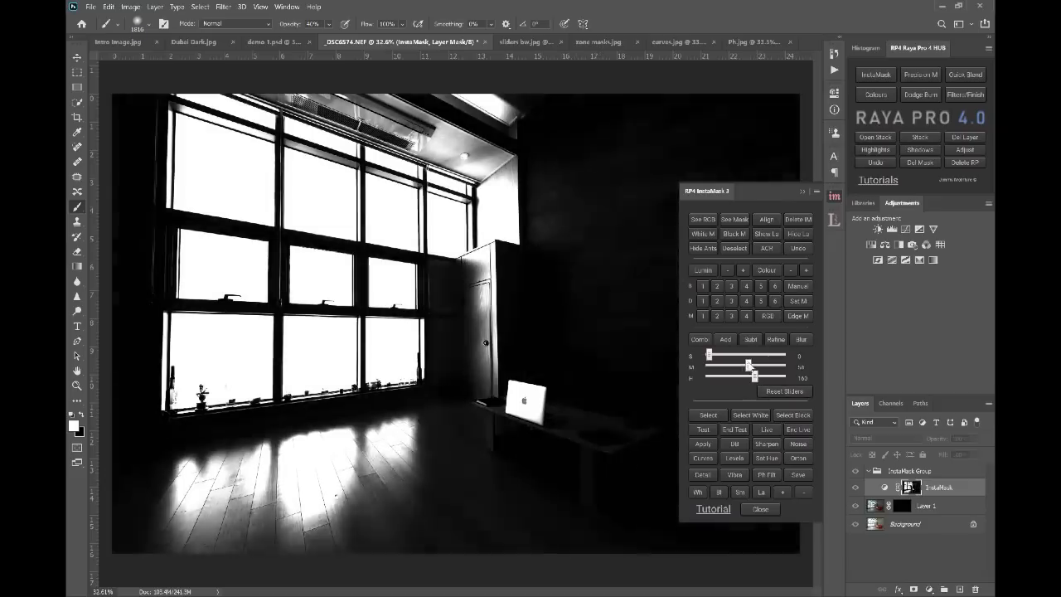
pyautogui.moveTo(750, 366); pyautogui.dragTo(742, 366)
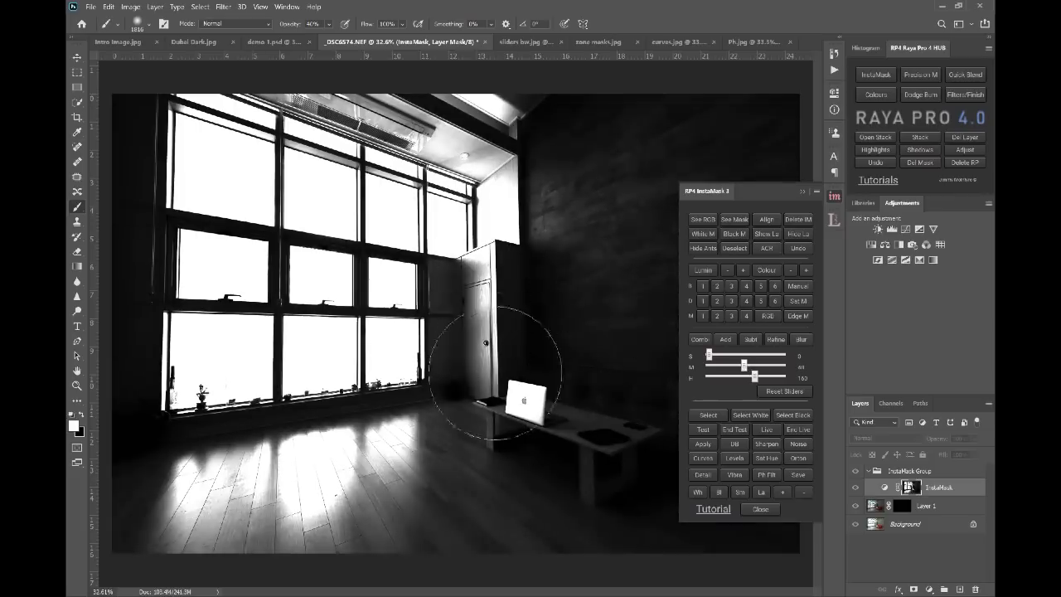
pyautogui.moveTo(584, 312)
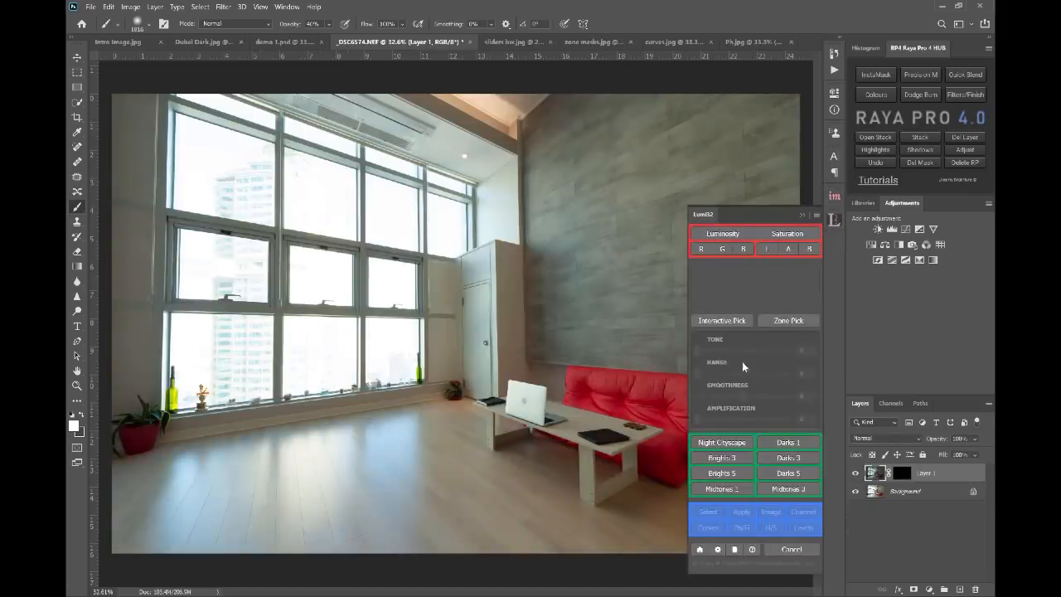
# - Boost the interior mask's Amplification for stronger contrast and add Smoothness for softer transitions
pyautogui.click(721, 457)
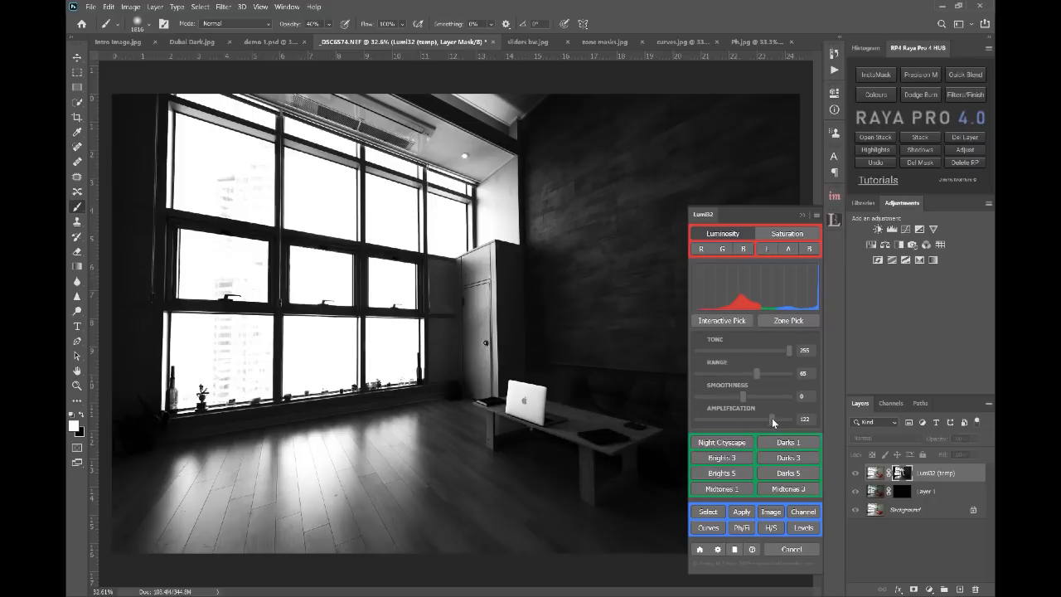
pyautogui.moveTo(772, 422); pyautogui.dragTo(776, 421)
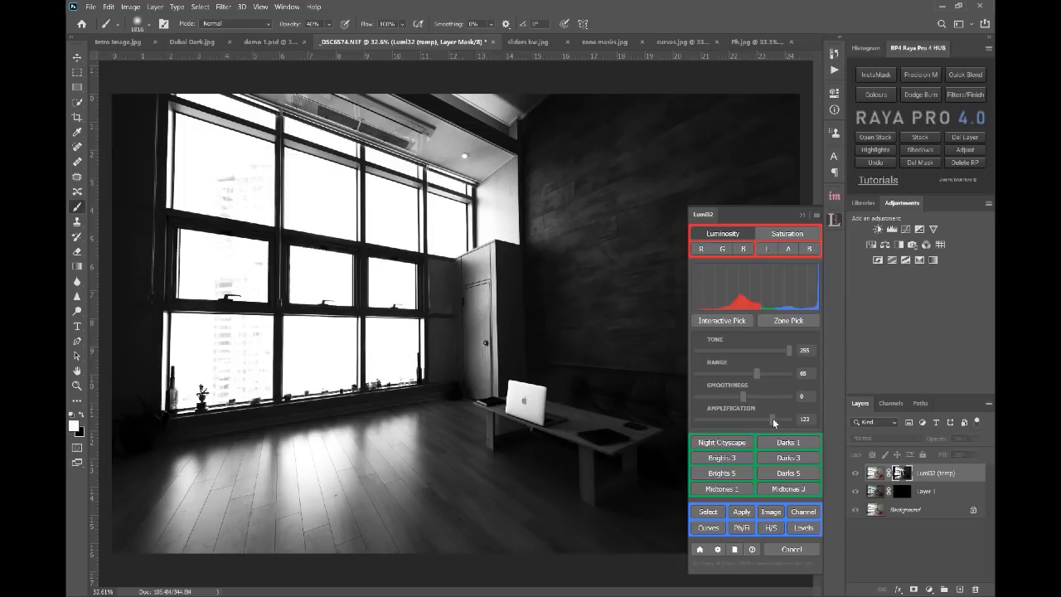
pyautogui.moveTo(771, 421); pyautogui.dragTo(776, 421)
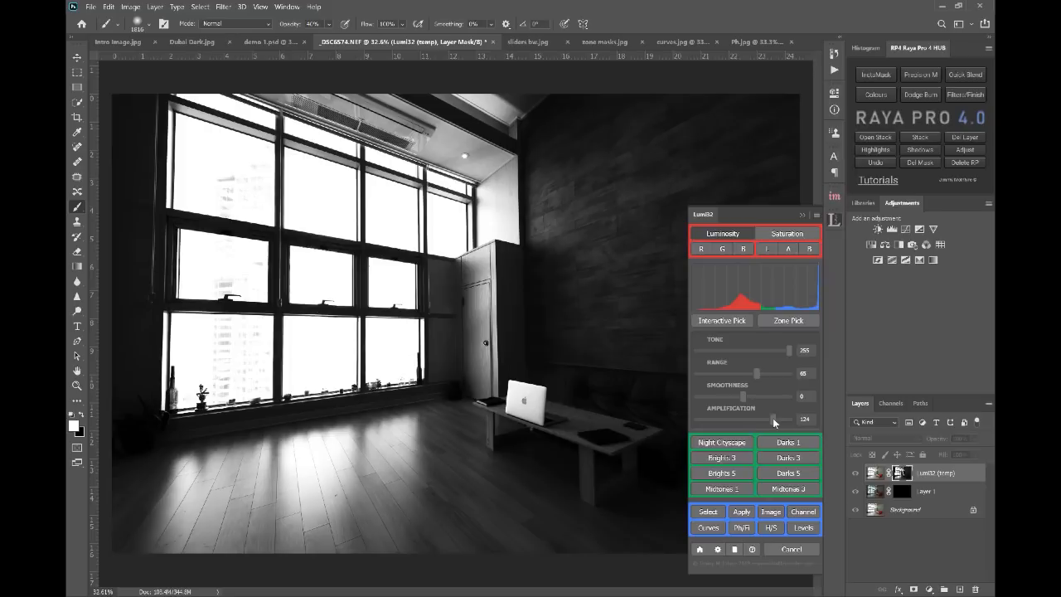
pyautogui.moveTo(776, 421); pyautogui.dragTo(755, 422)
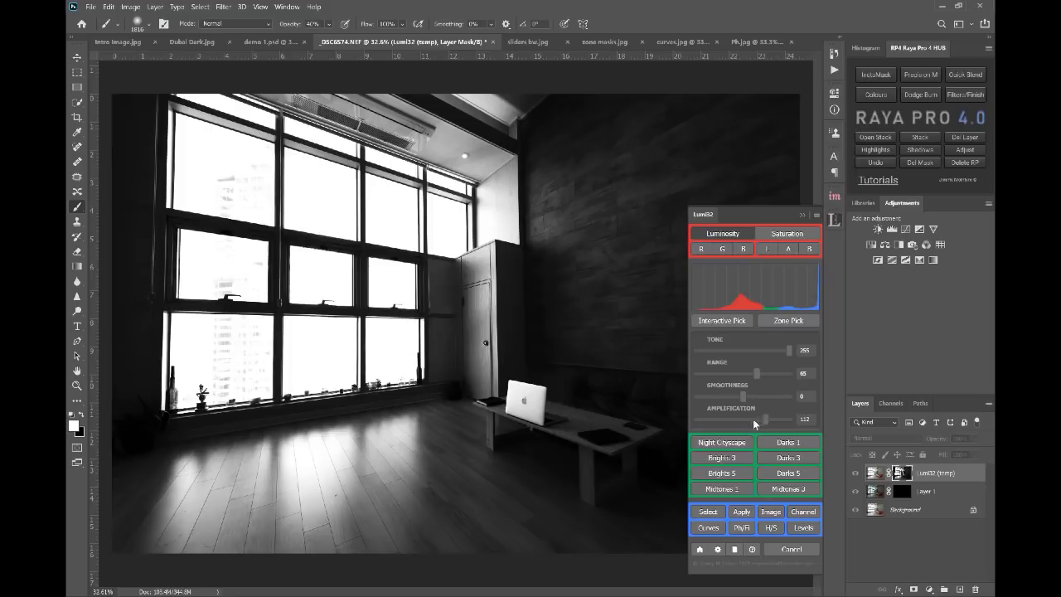
pyautogui.moveTo(777, 421); pyautogui.dragTo(730, 421)
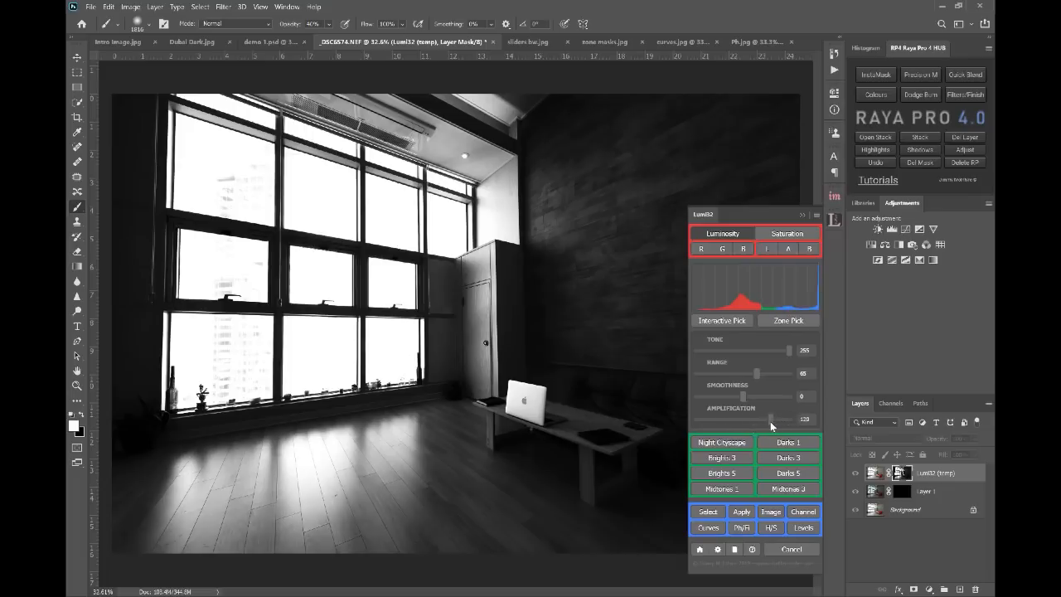
pyautogui.moveTo(779, 420); pyautogui.dragTo(771, 419)
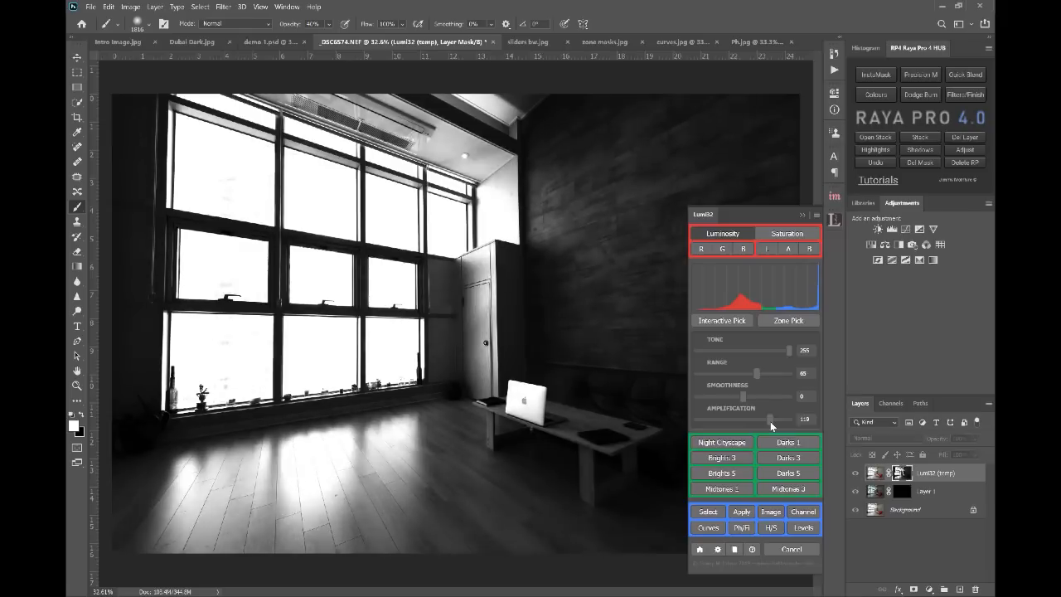
pyautogui.moveTo(771, 420); pyautogui.dragTo(778, 419)
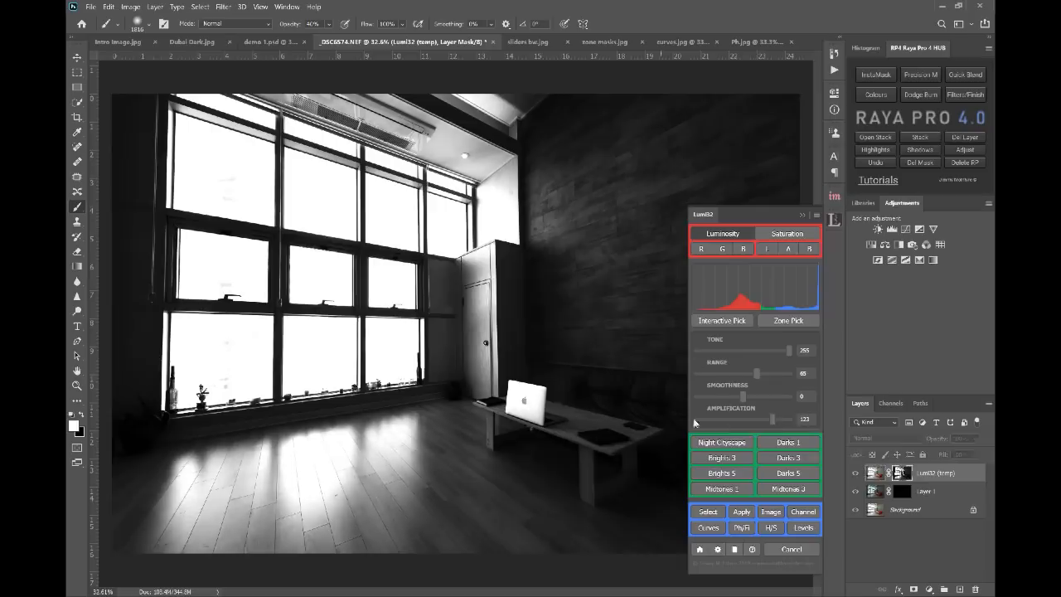
pyautogui.moveTo(611, 384)
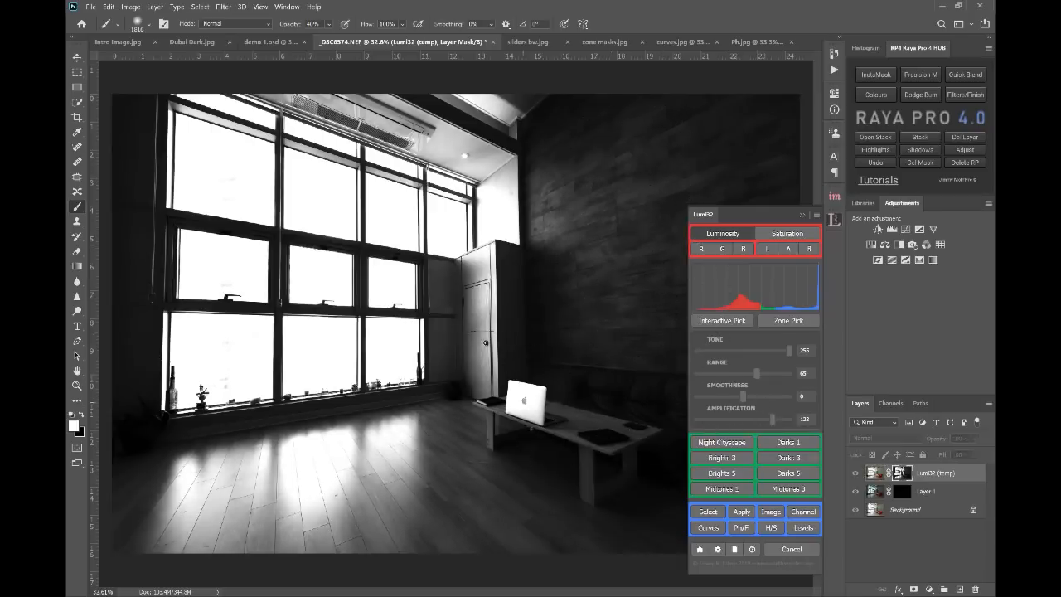
pyautogui.moveTo(550, 343)
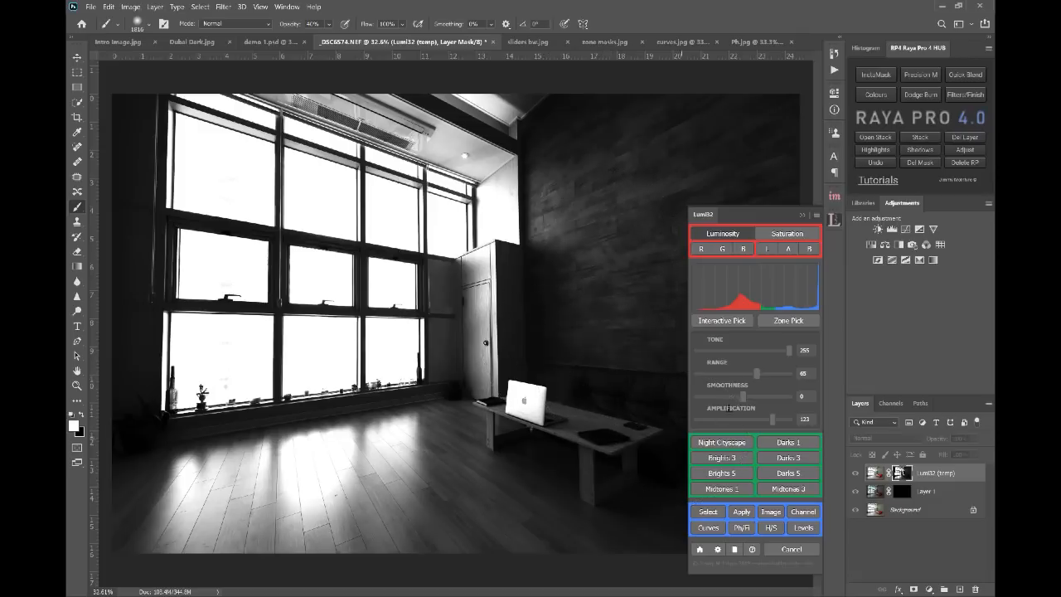
pyautogui.moveTo(743, 399)
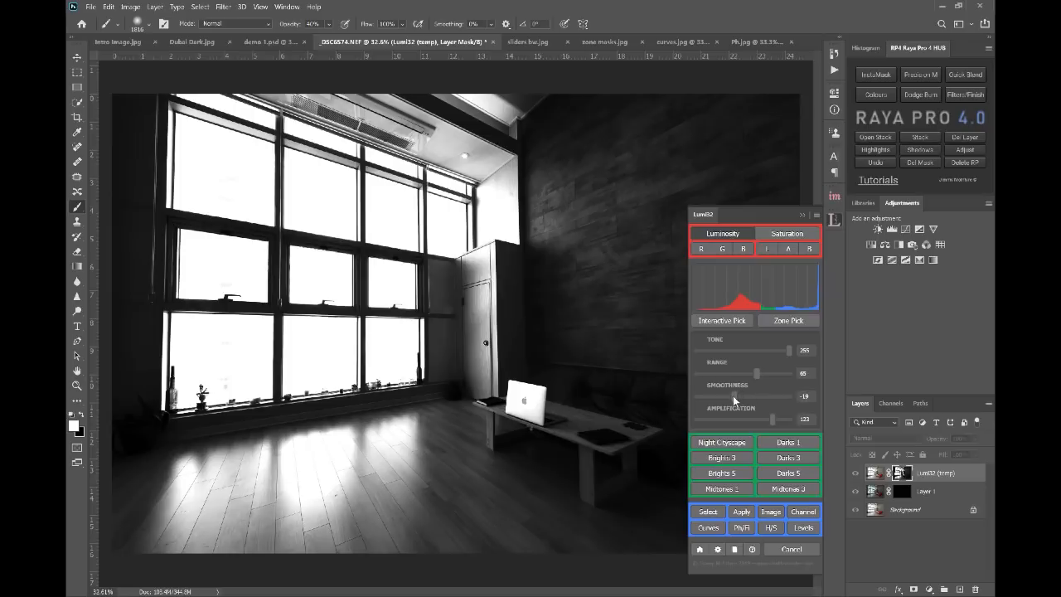
pyautogui.moveTo(749, 396); pyautogui.dragTo(733, 396)
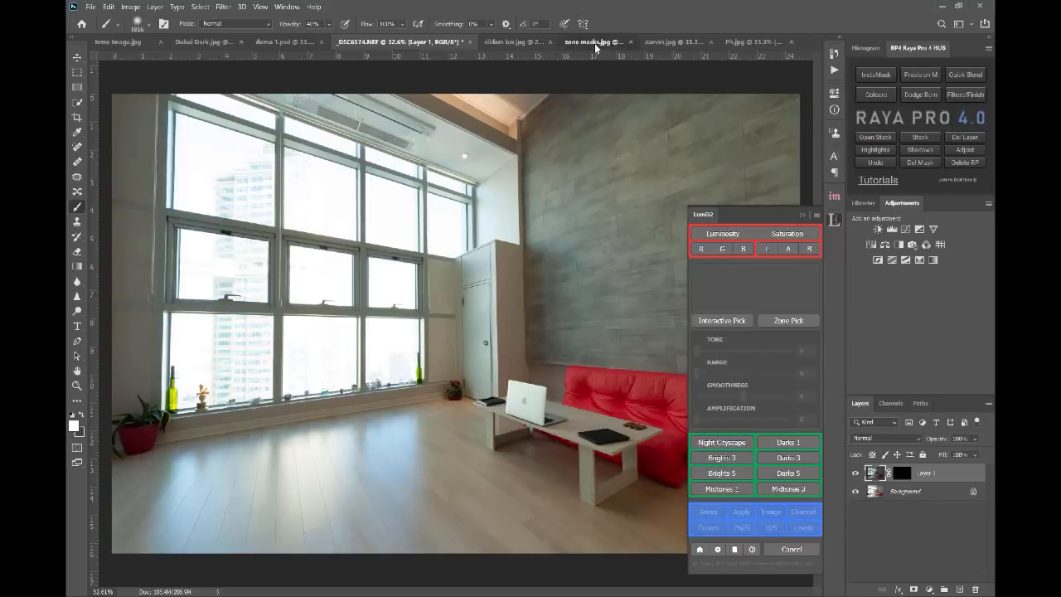
# - In the mountain river photo, use Zone Pick to select a bright tonal zone and confirm it
pyautogui.click(581, 41)
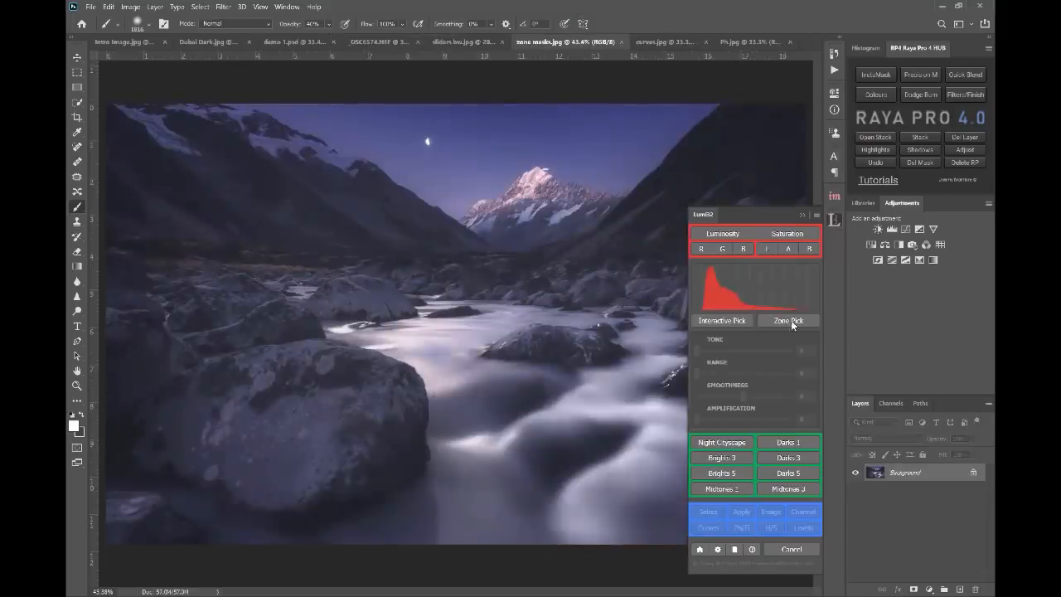
pyautogui.click(788, 322)
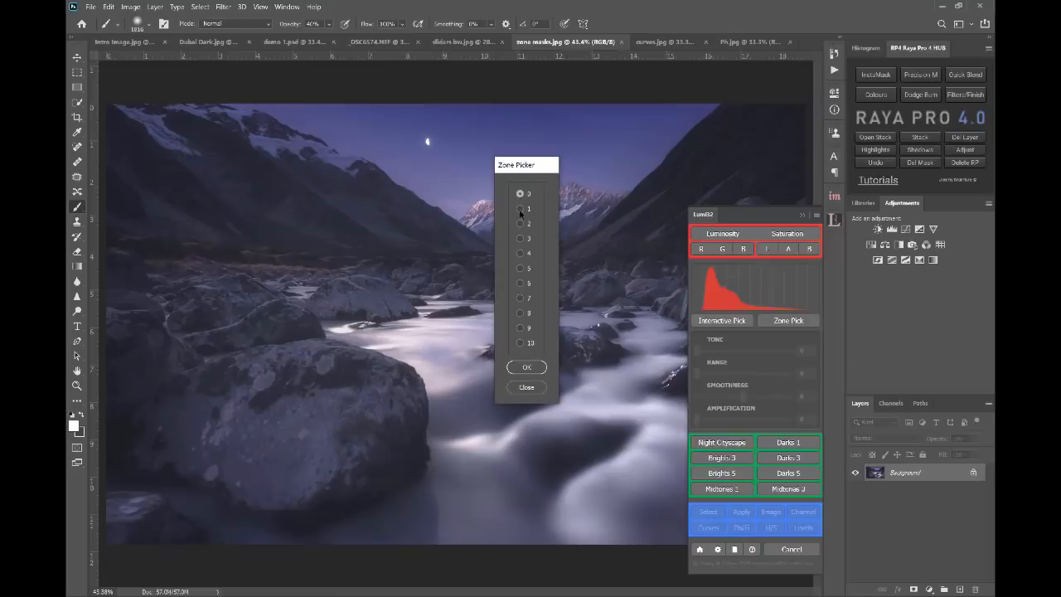
pyautogui.moveTo(524, 290)
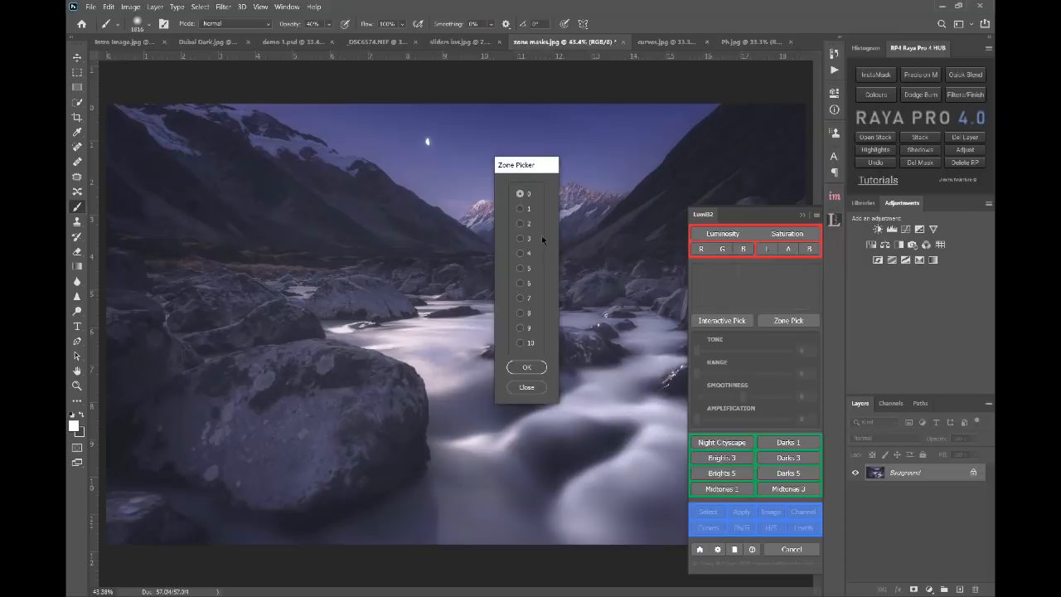
pyautogui.click(521, 328)
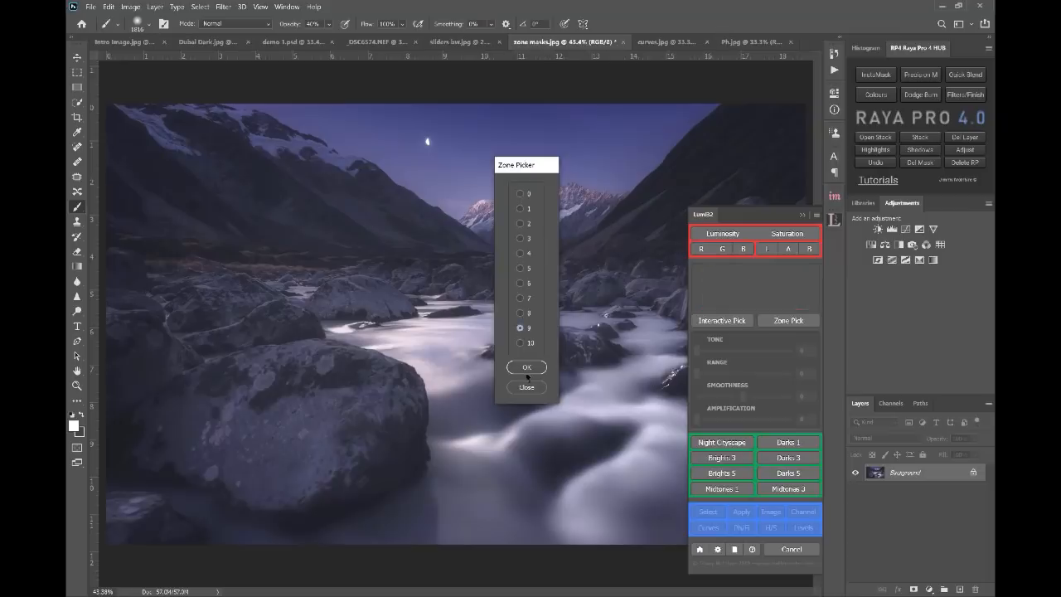
pyautogui.click(527, 368)
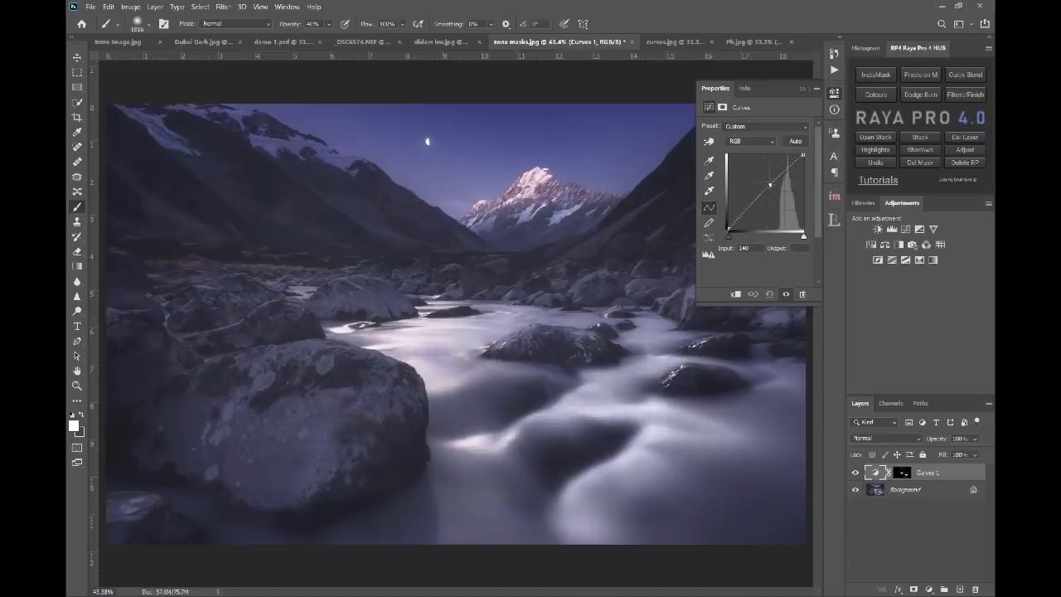
# - Lift the Curves adjustment to brighten the masked tones of the mountain river photo
pyautogui.moveTo(766, 179); pyautogui.dragTo(766, 174)
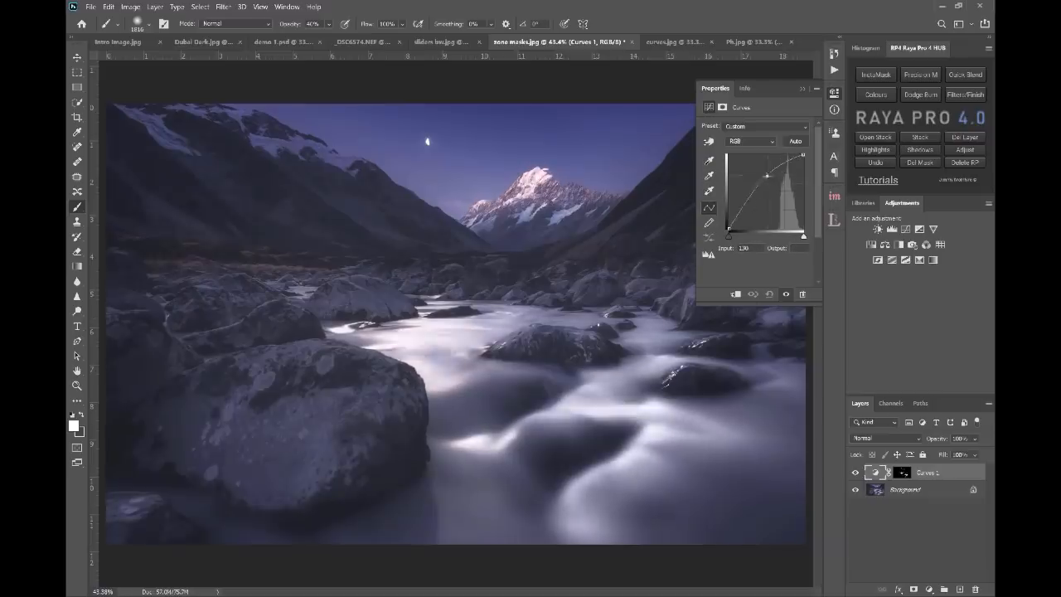
pyautogui.moveTo(776, 174); pyautogui.dragTo(773, 176)
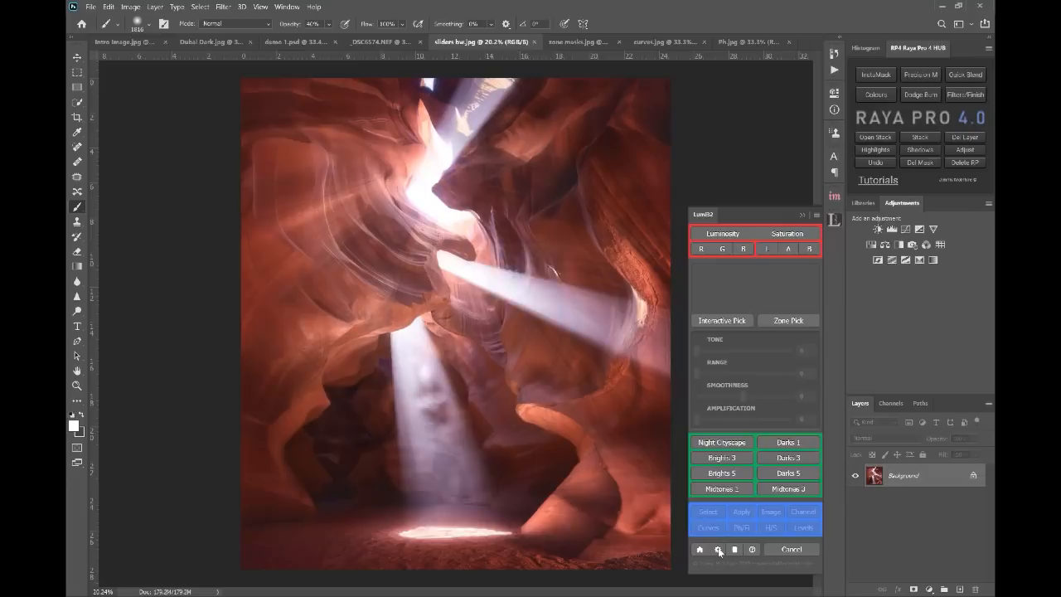
# - Reset the Lumi32 presets to defaults, confirm the alert, and smooth a new luminosity mask on the canyon
pyautogui.click(718, 549)
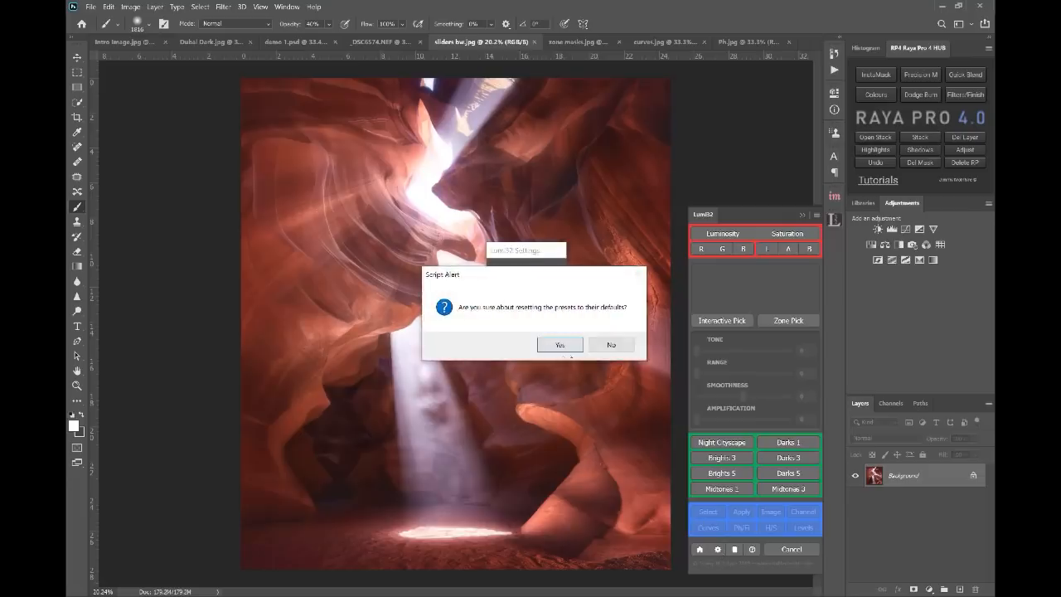
pyautogui.click(561, 343)
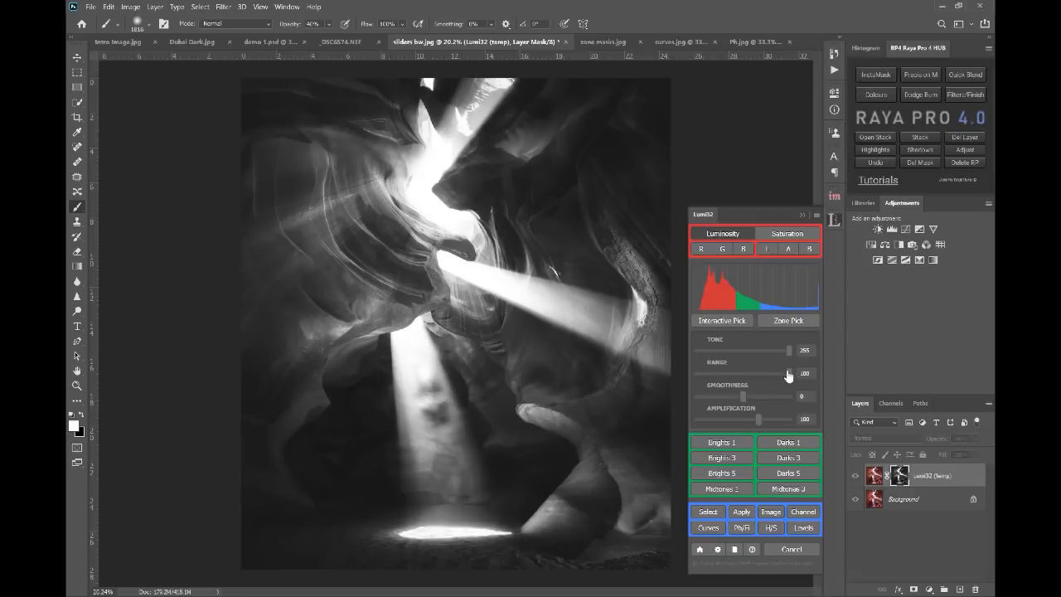
pyautogui.moveTo(756, 415)
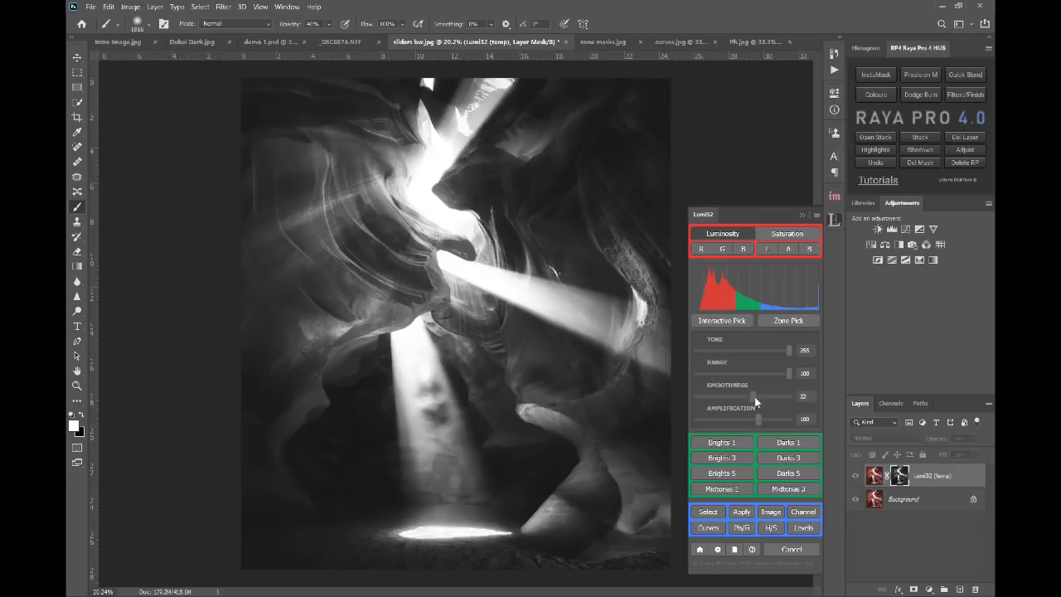
pyautogui.moveTo(753, 405); pyautogui.dragTo(760, 405)
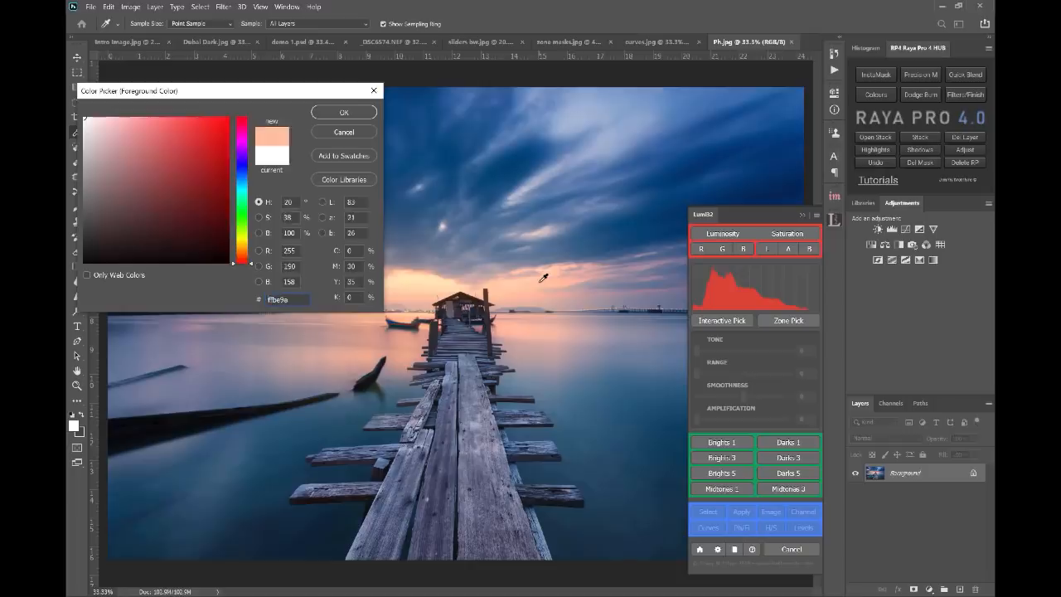
# - Sample the sky's blue with Interactive Pick and generate a colour mask of the pier from it
pyautogui.click(192, 190)
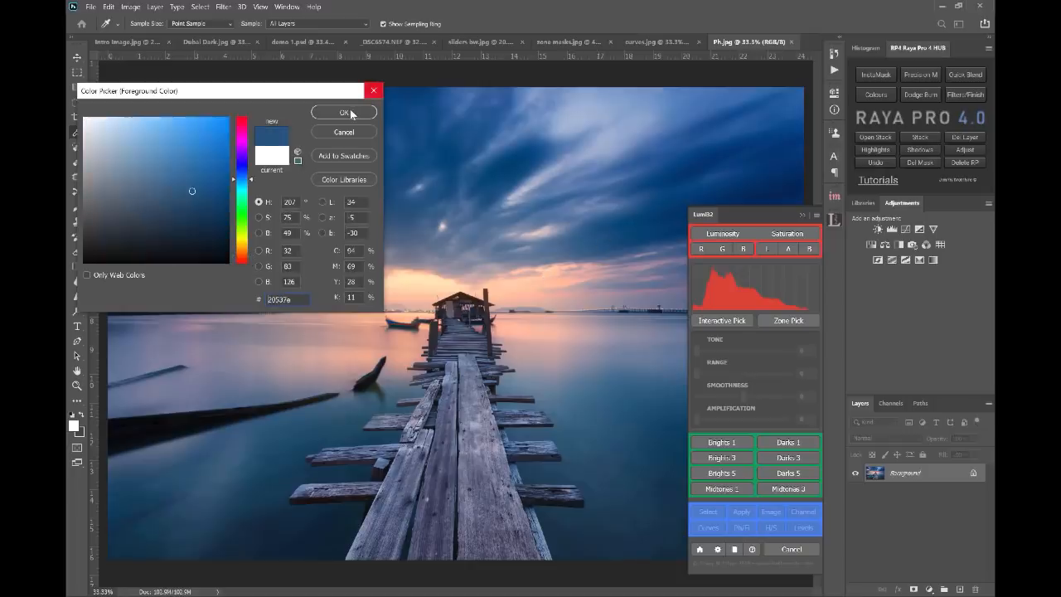
pyautogui.click(345, 113)
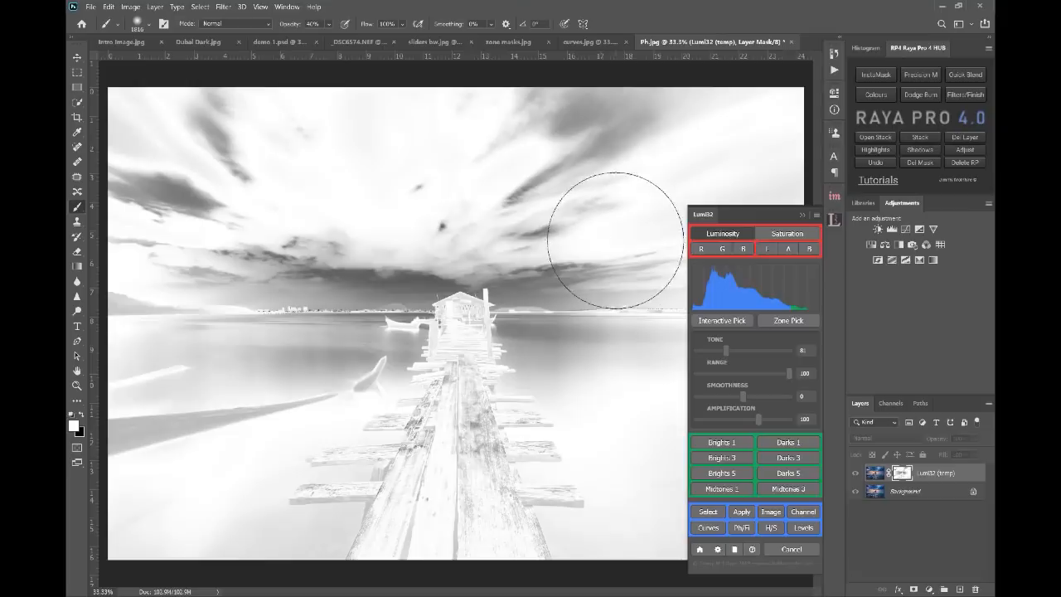
pyautogui.click(786, 232)
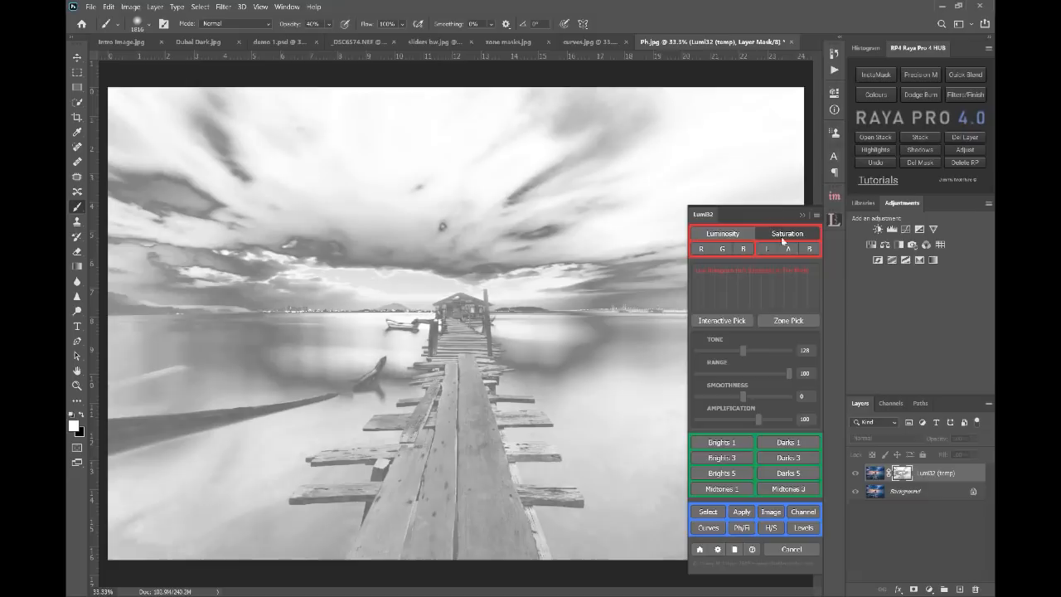
# - Preview a saturation mask, return to luminosity on a single colour channel, and save it as a channel
pyautogui.click(721, 233)
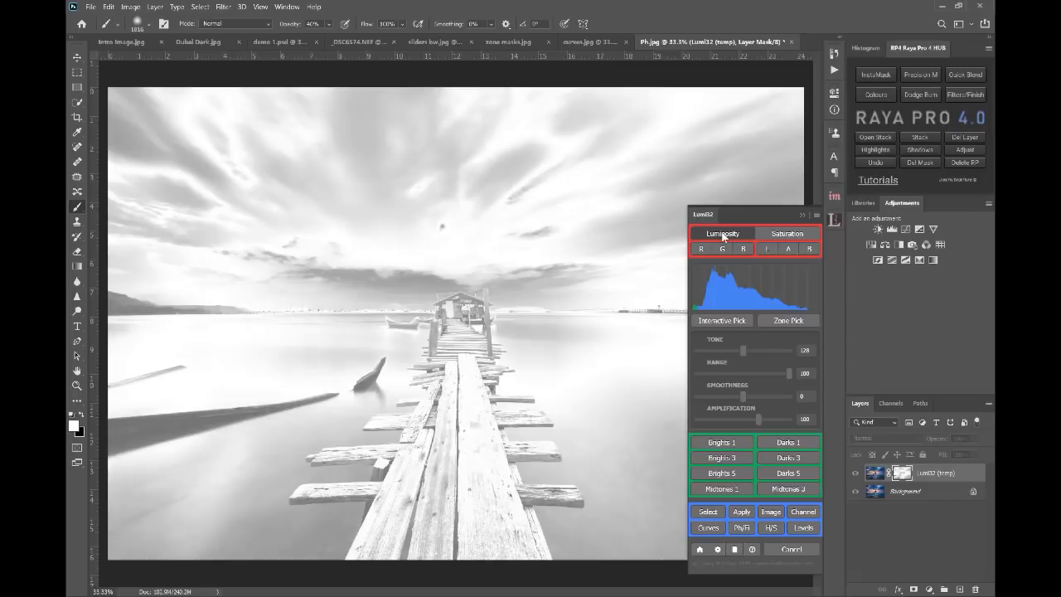
pyautogui.moveTo(743, 352); pyautogui.dragTo(795, 352)
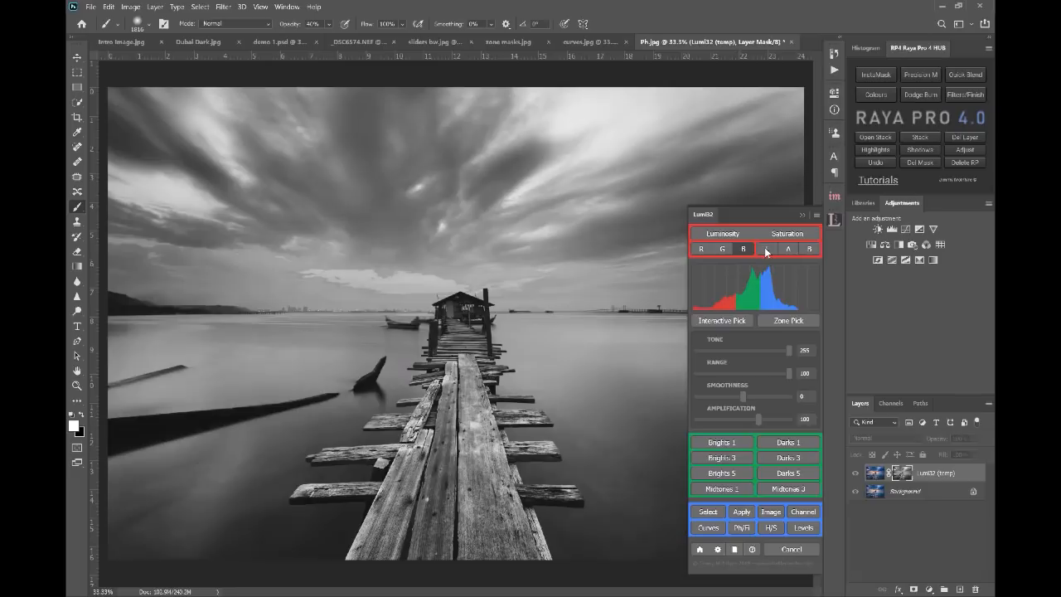
pyautogui.click(787, 249)
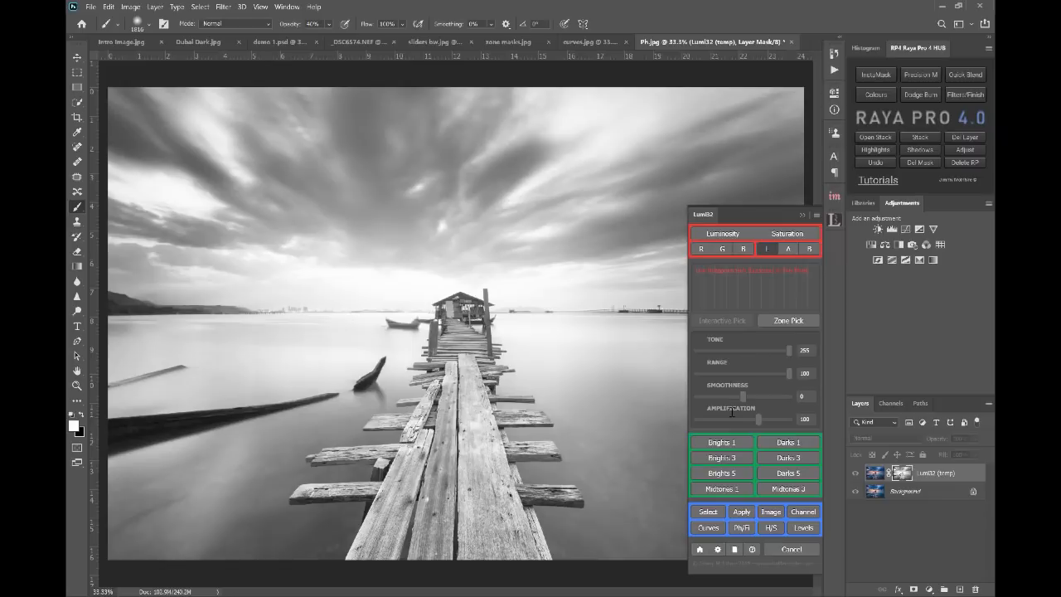
pyautogui.click(802, 511)
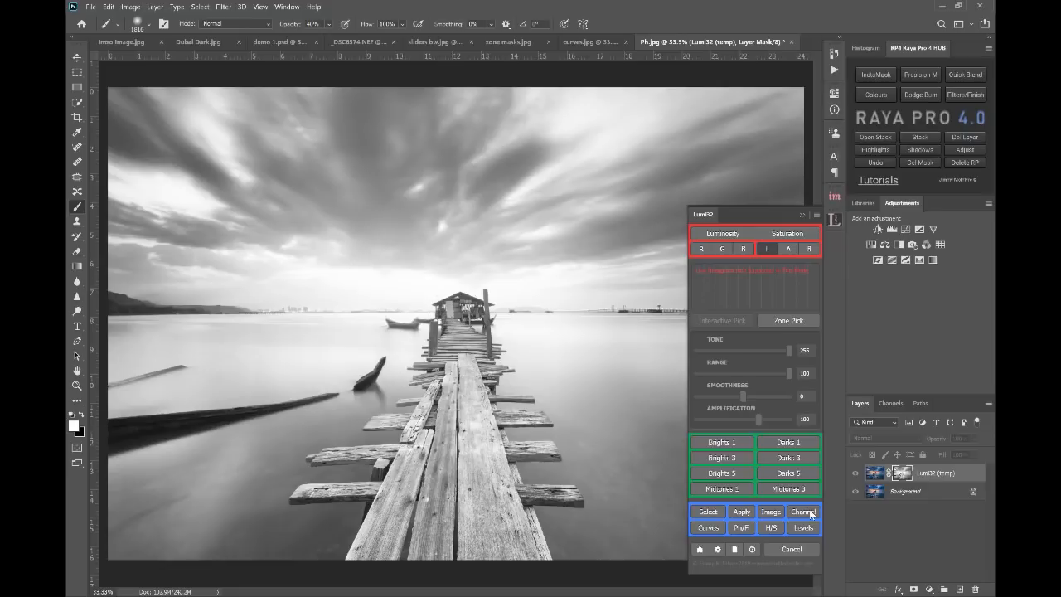